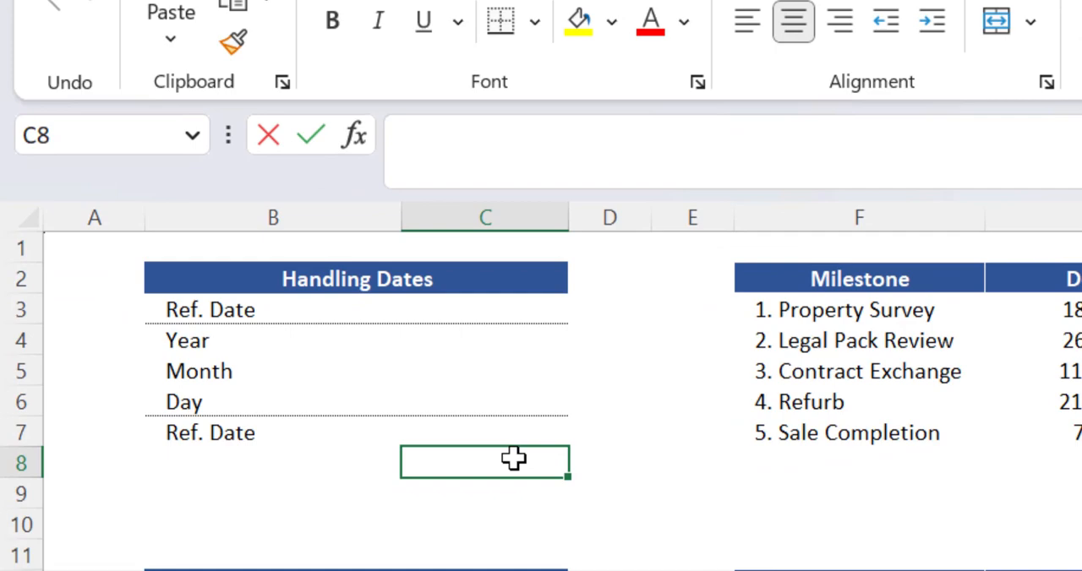
Format the cells as day-month-year dates and enter =TODAY() in C3, showing 27-Mar-23.
type("3")
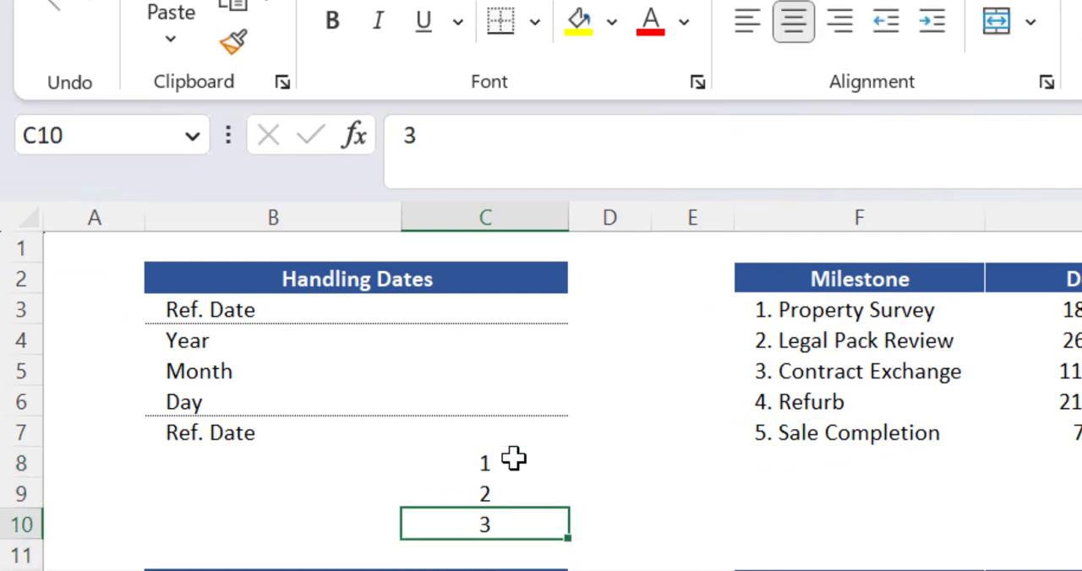
key("Ctrl+1")
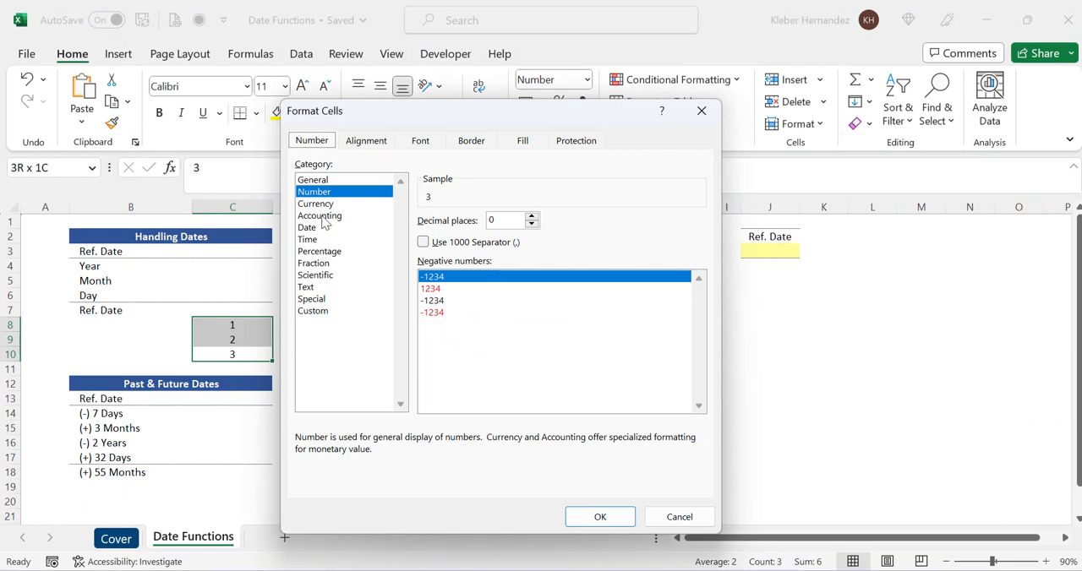
left_click(307, 226)
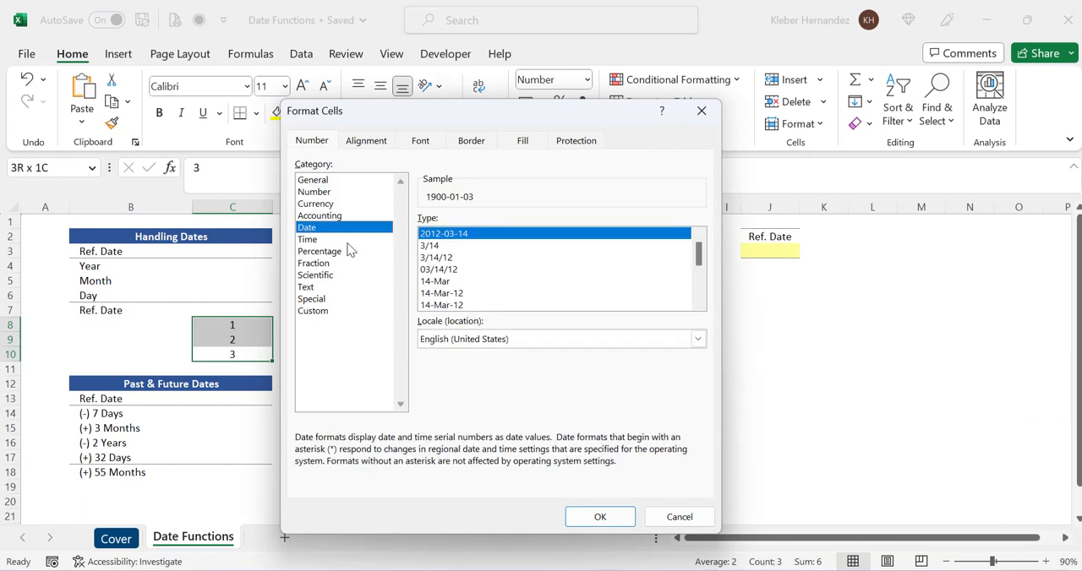
left_click(441, 293)
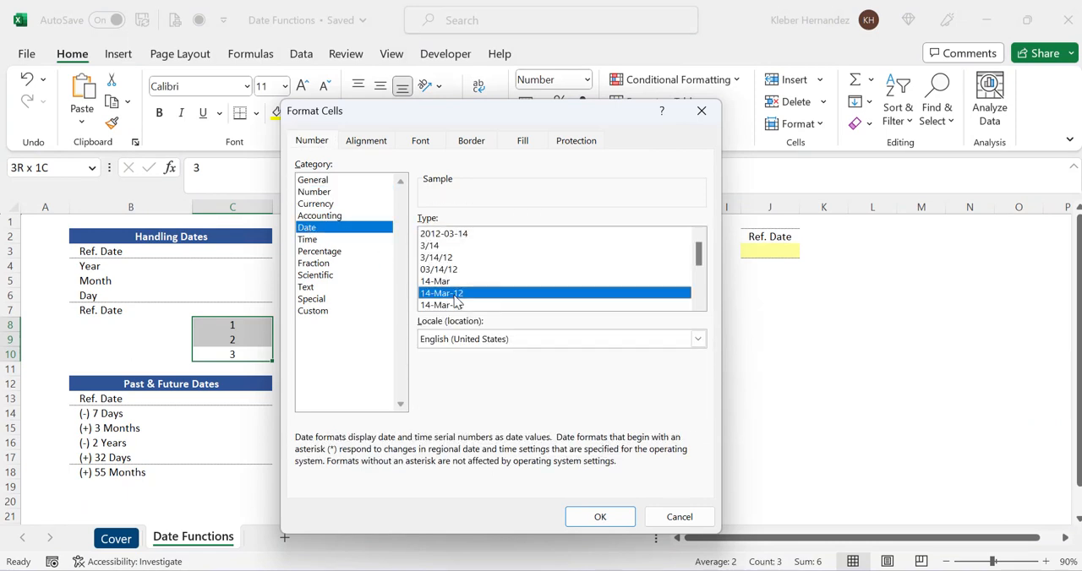
left_click(441, 293)
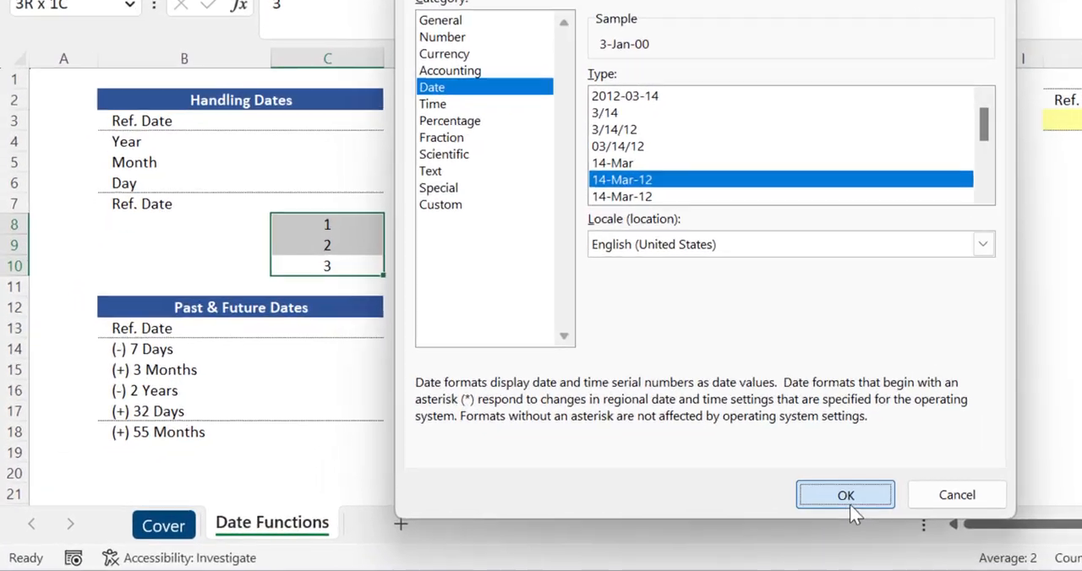
left_click(845, 495)
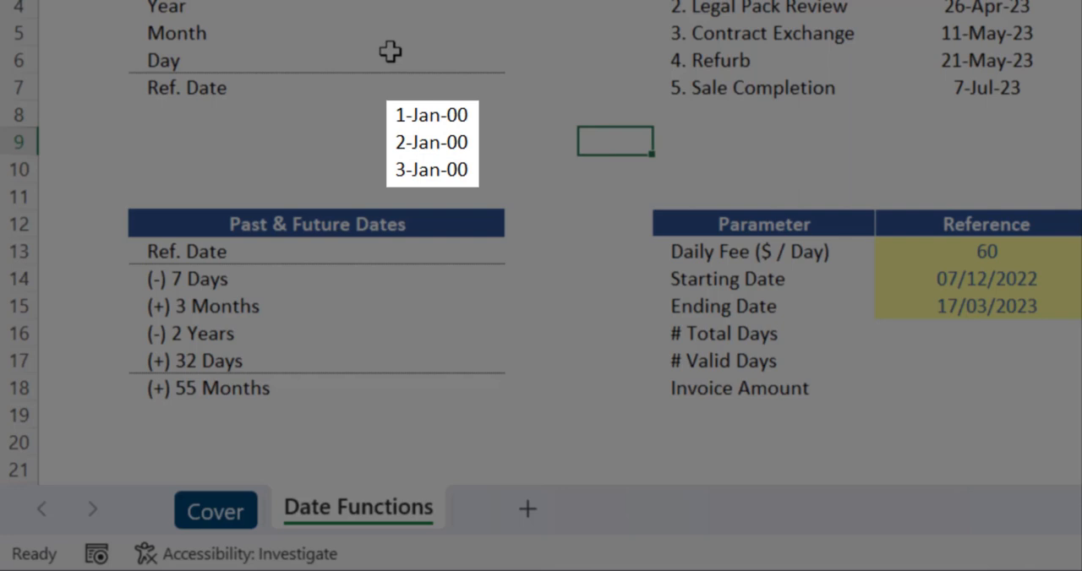
mouse_move(433, 114)
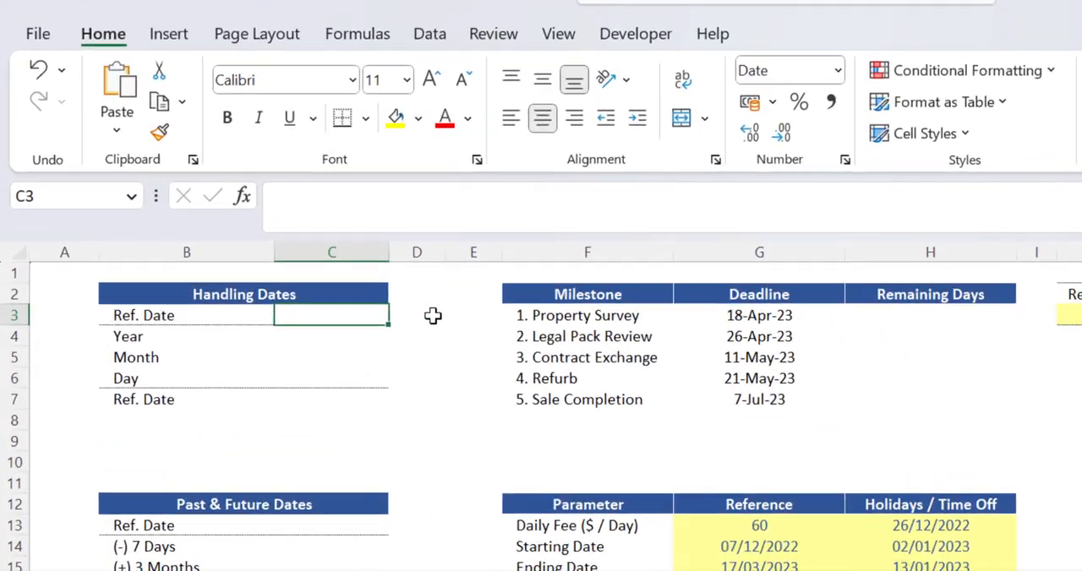
type("=toda")
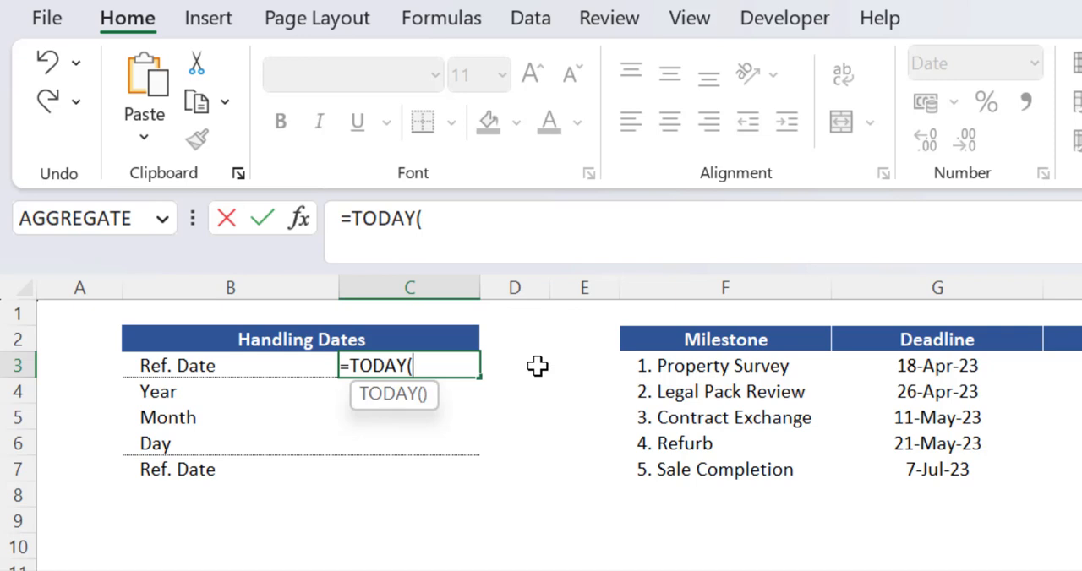
key("Enter")
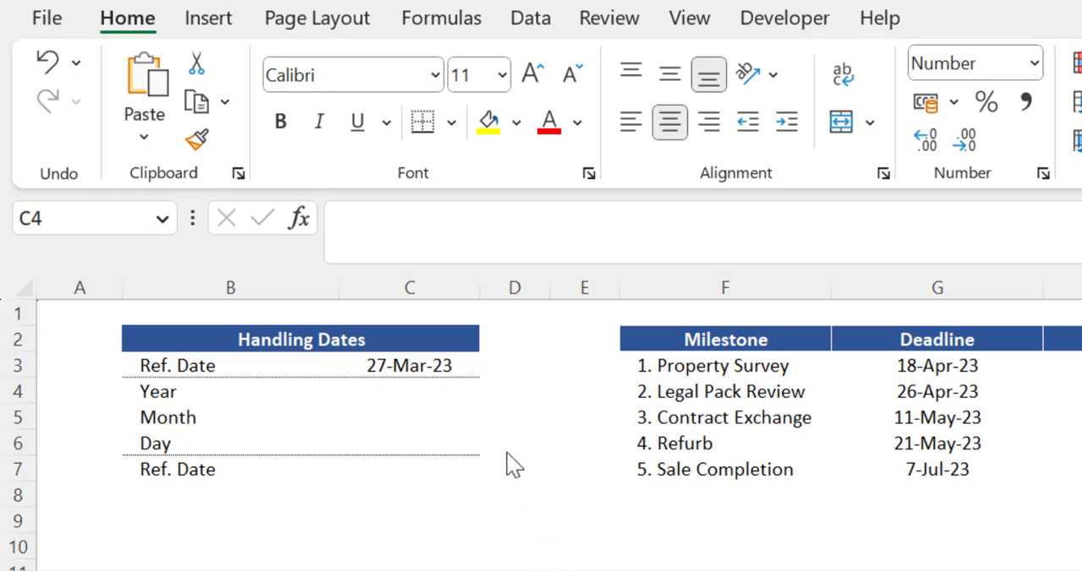
mouse_move(482, 399)
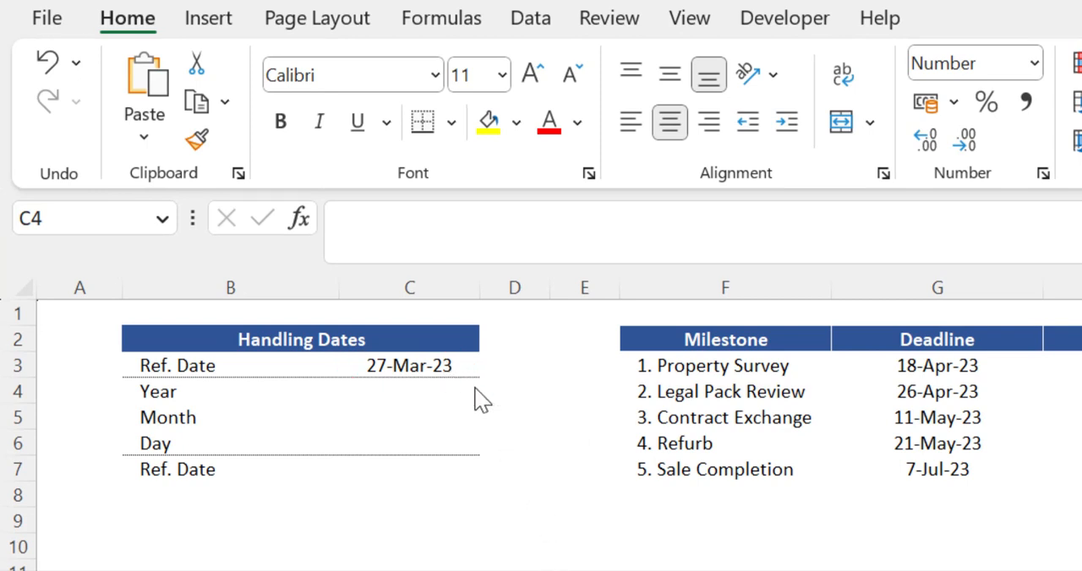
mouse_move(492, 377)
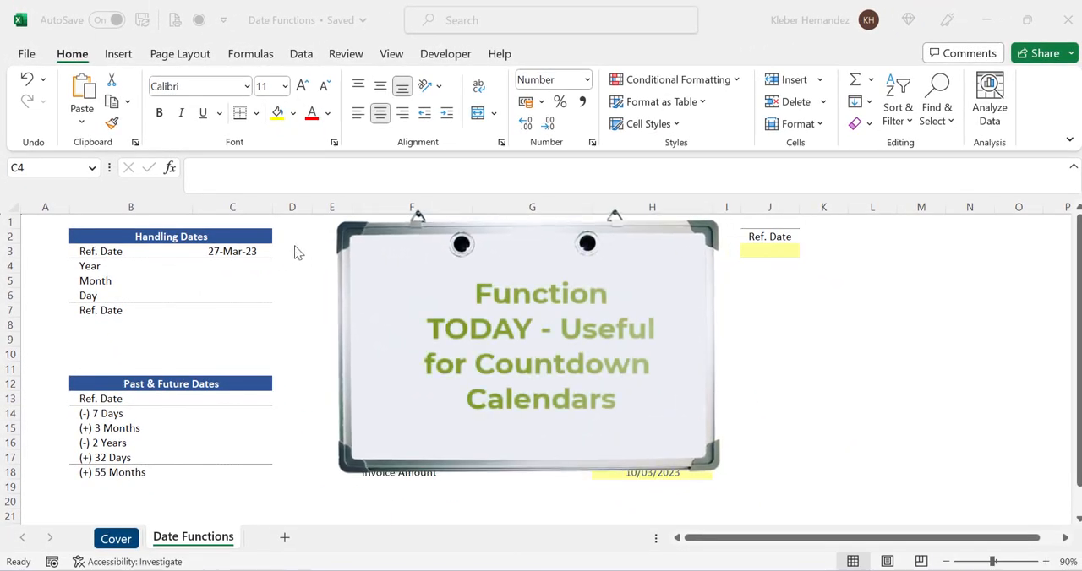
mouse_move(290, 259)
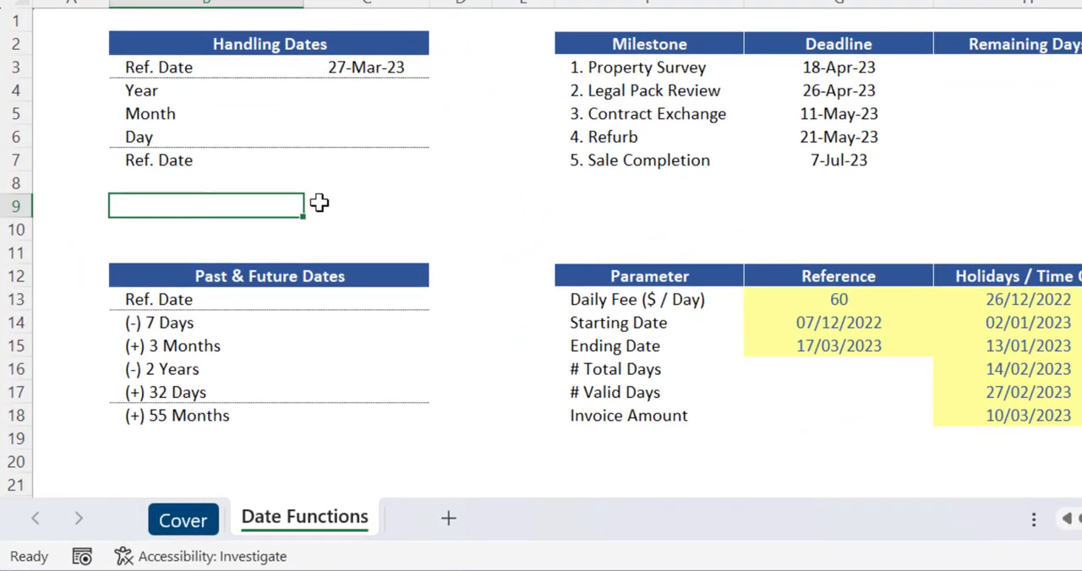
type("=now")
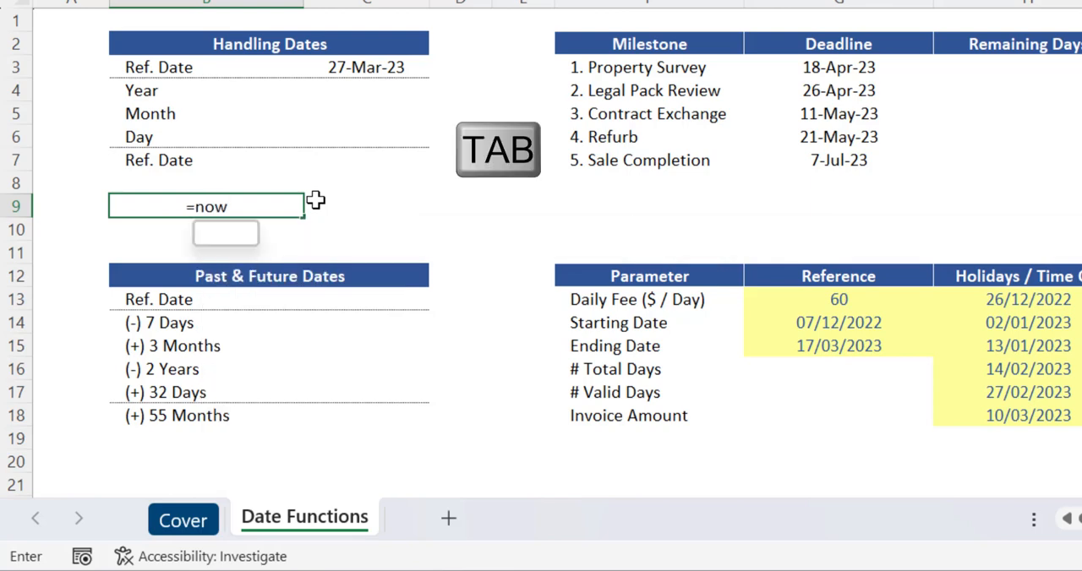
type("()")
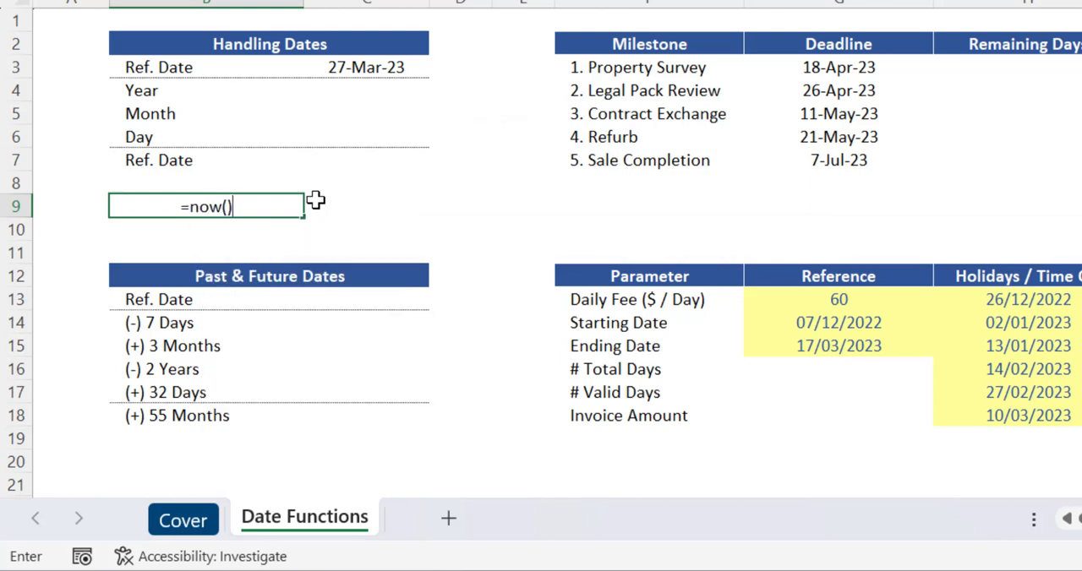
key("Enter")
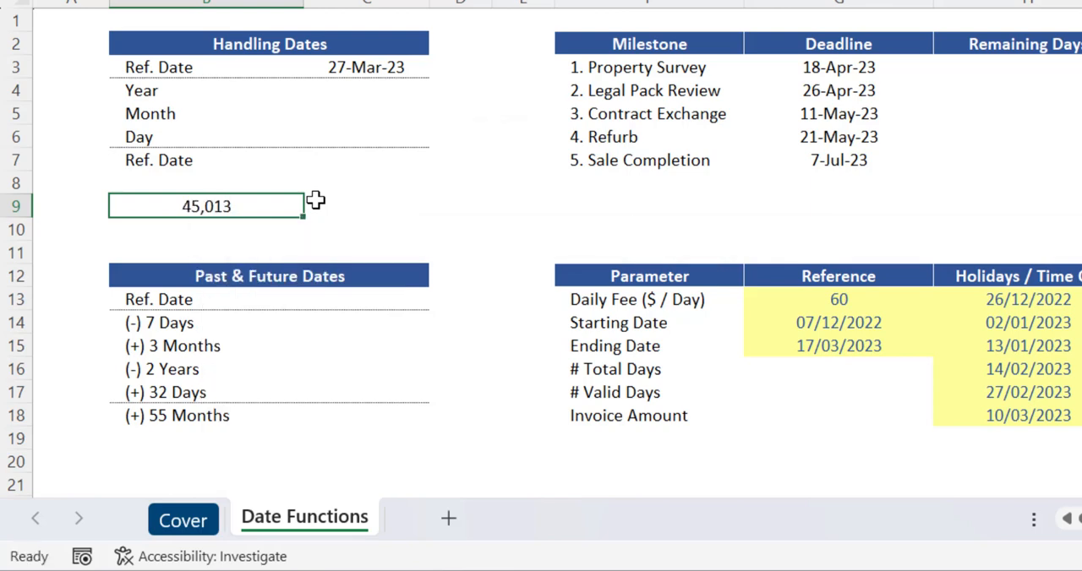
mouse_move(265, 205)
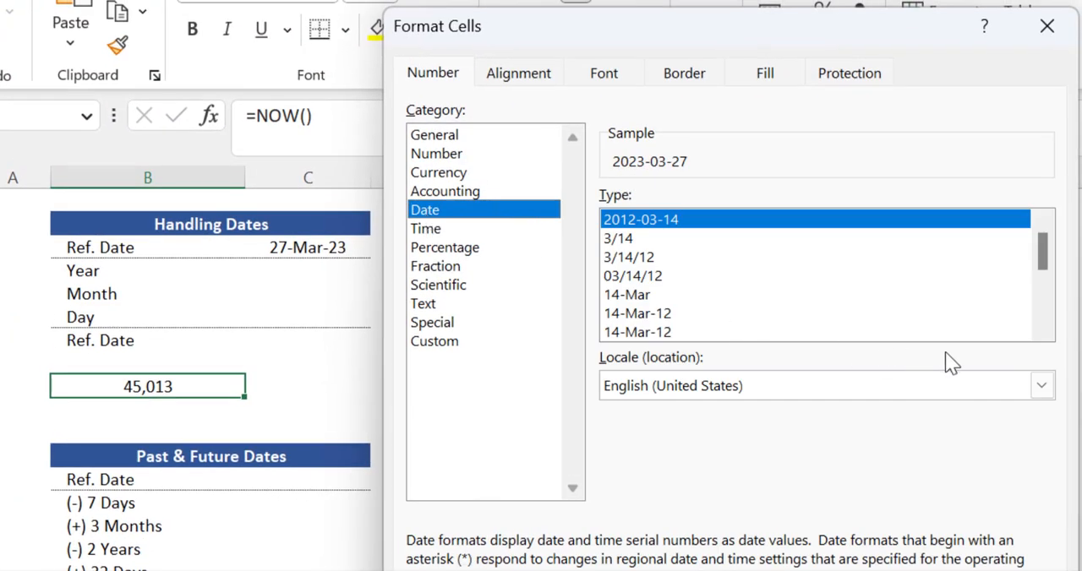
scroll("down", 3)
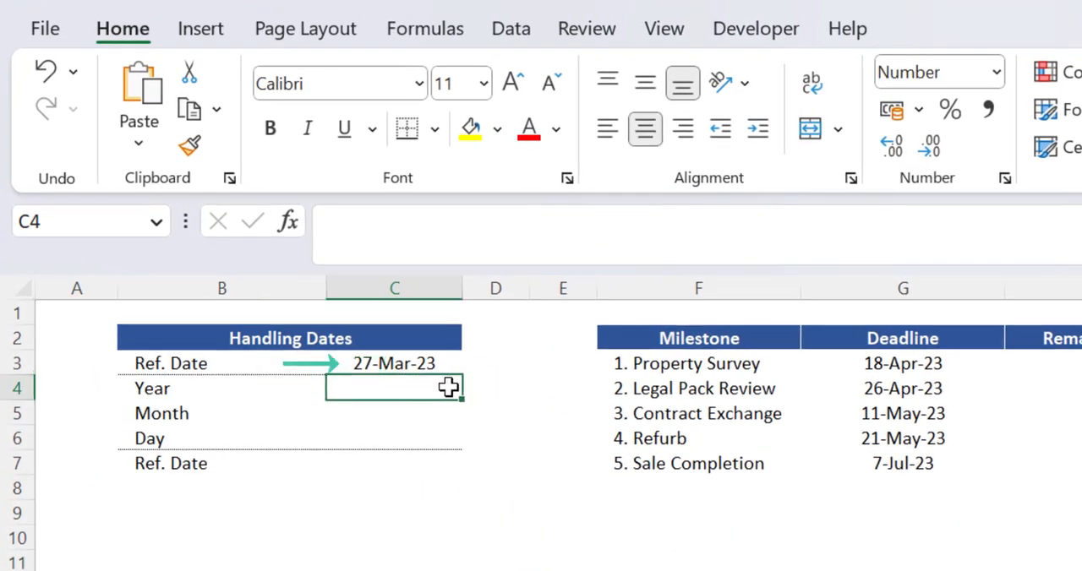
mouse_move(449, 363)
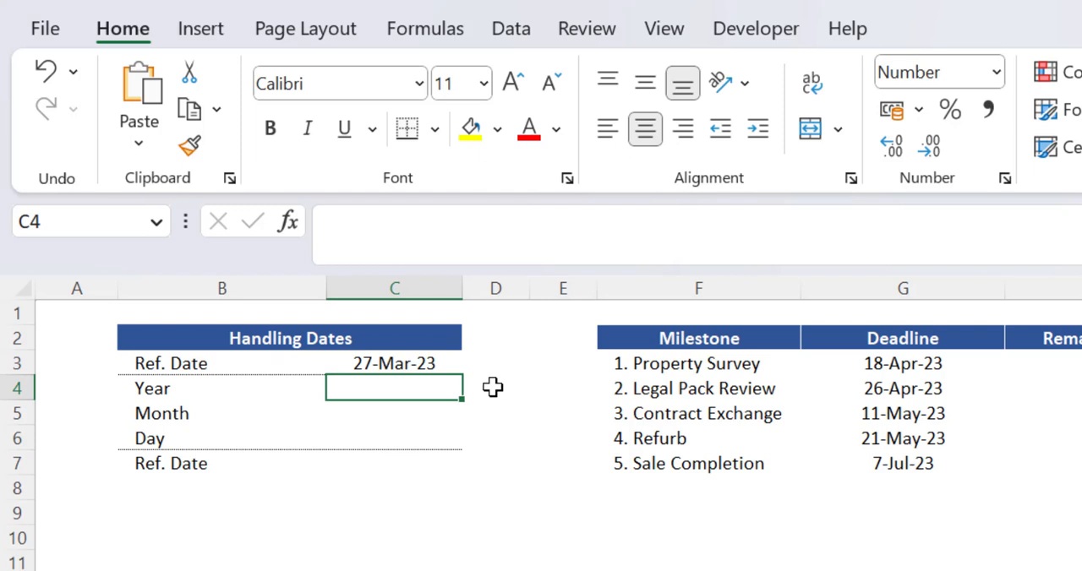
Enter =YEAR(C3) in the Year row, returning 2023.
type("=year")
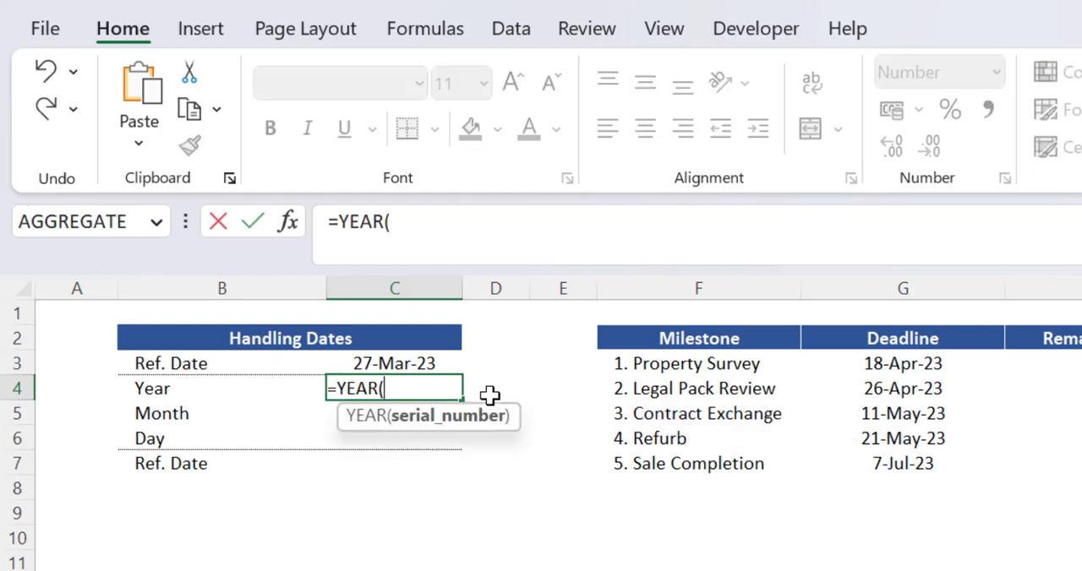
mouse_move(438, 373)
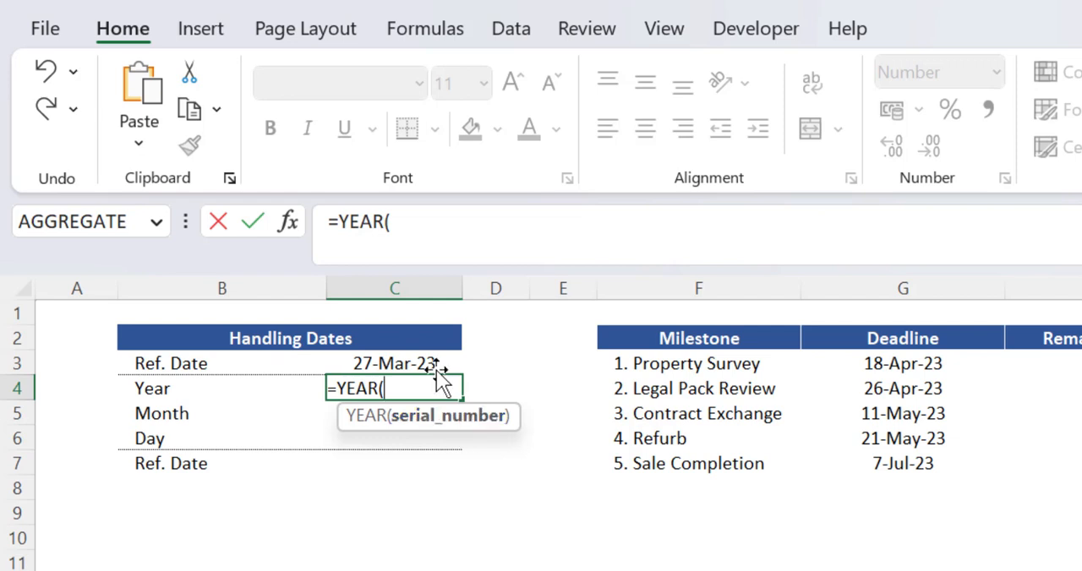
left_click(393, 363)
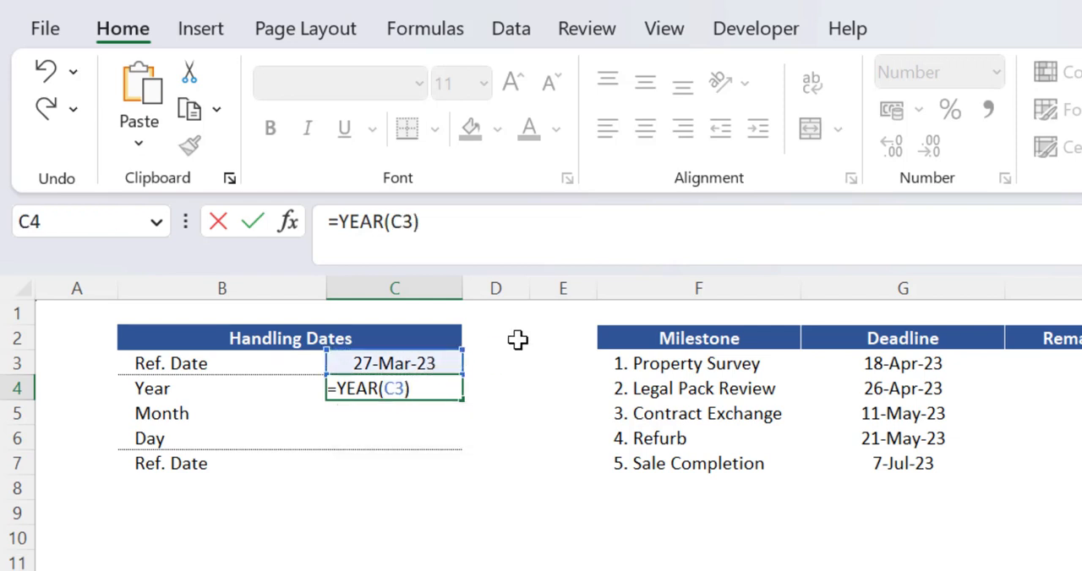
key("Enter")
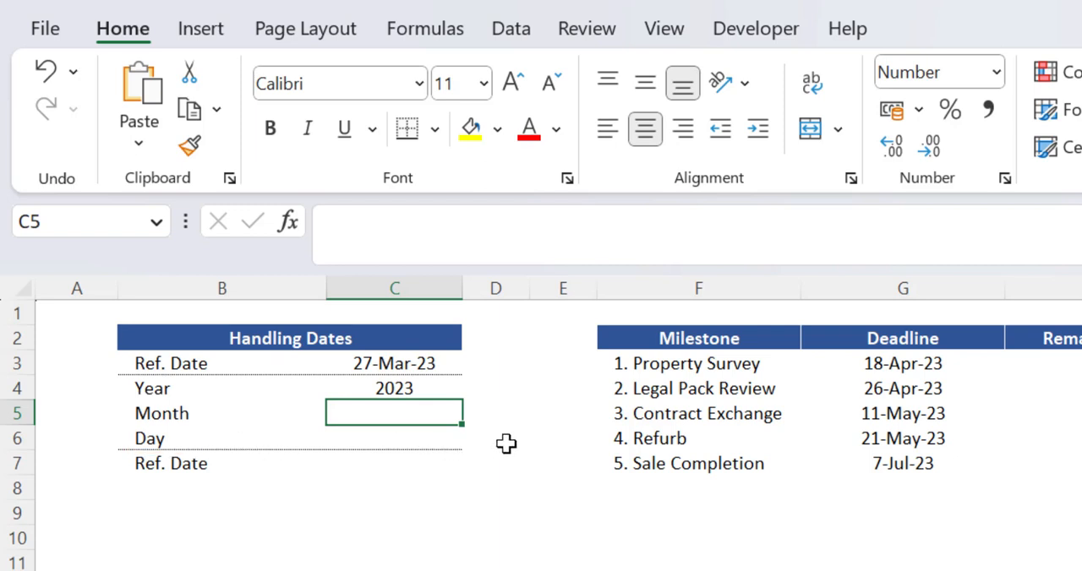
Enter =MONTH(C3) in the Month row, returning 3.
type("=mont")
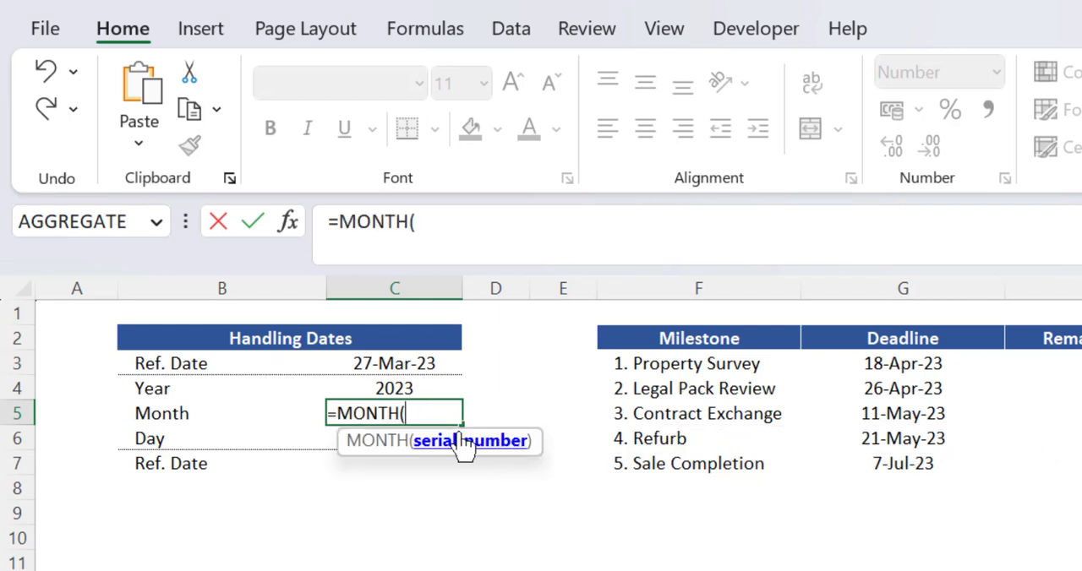
left_click(394, 364)
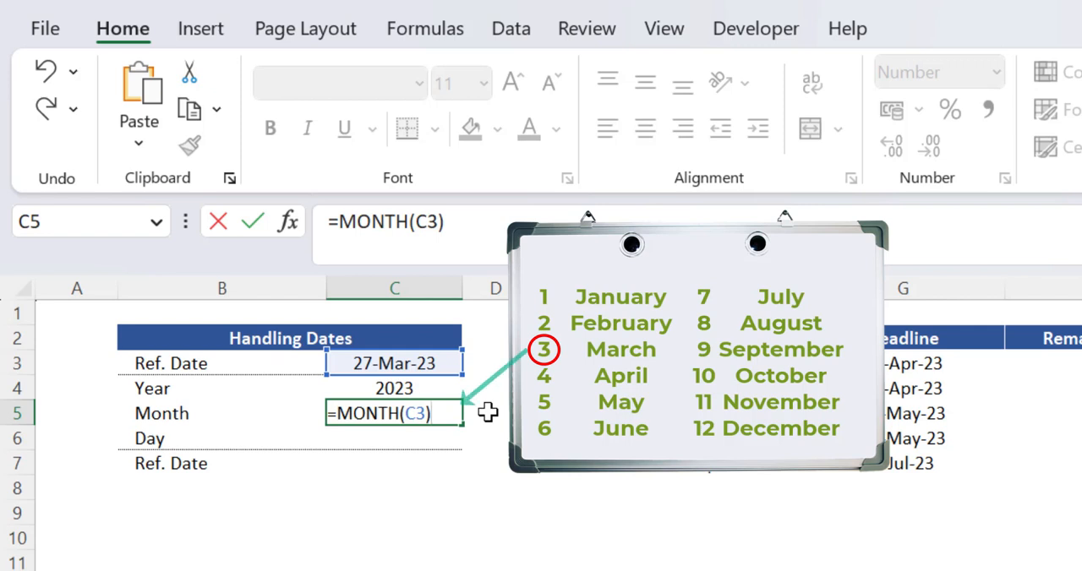
key("Enter")
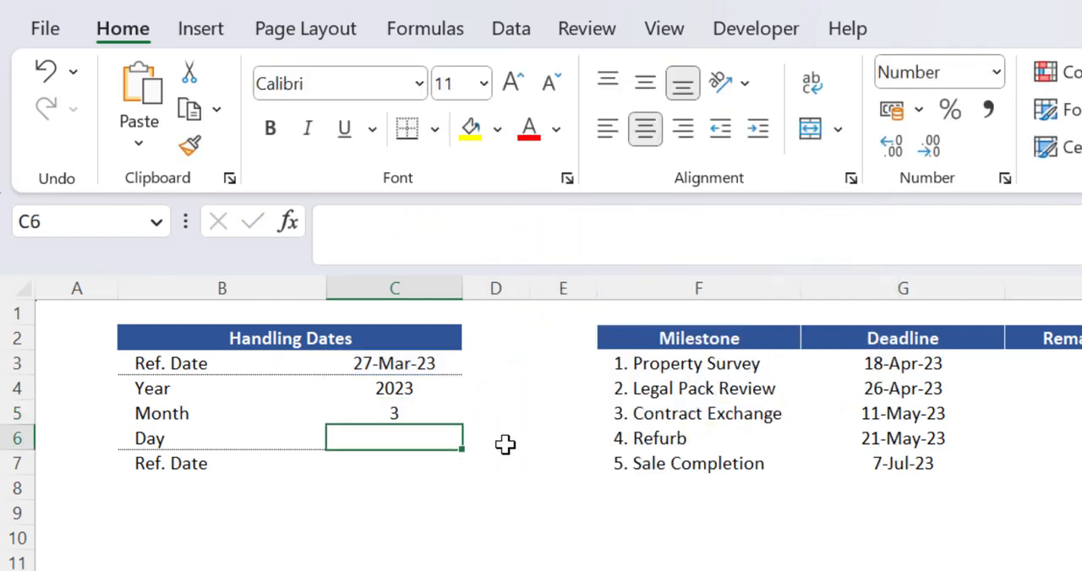
Enter =DAY(C3) in C6, returning 27.
type("=day")
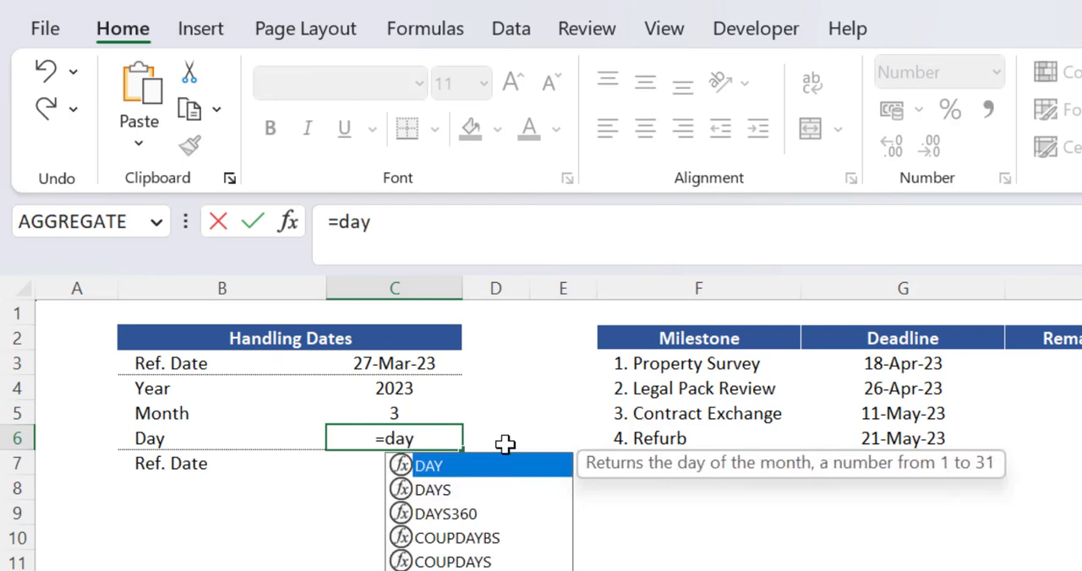
key("Tab")
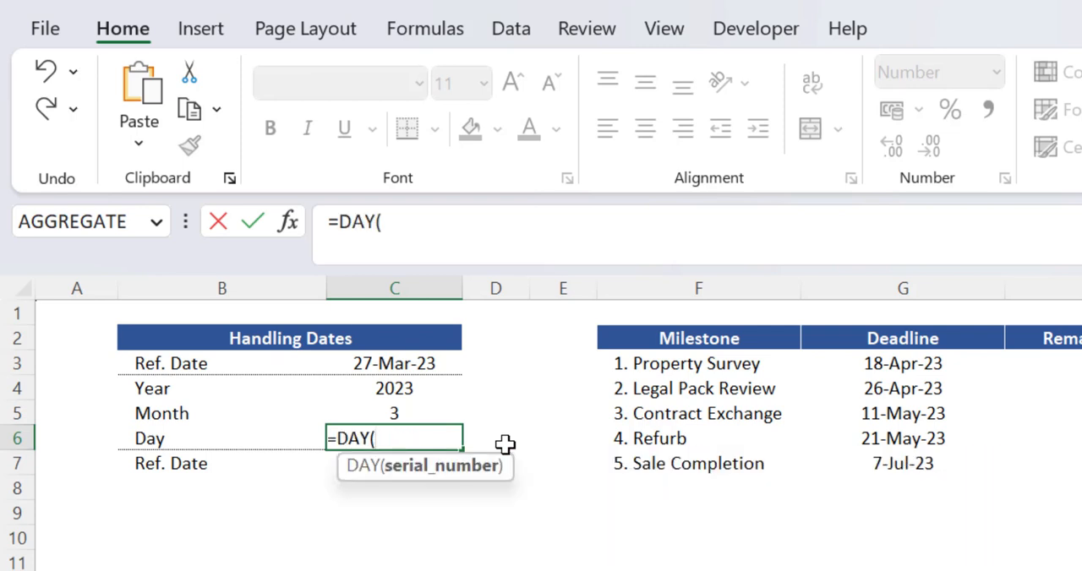
left_click(394, 362)
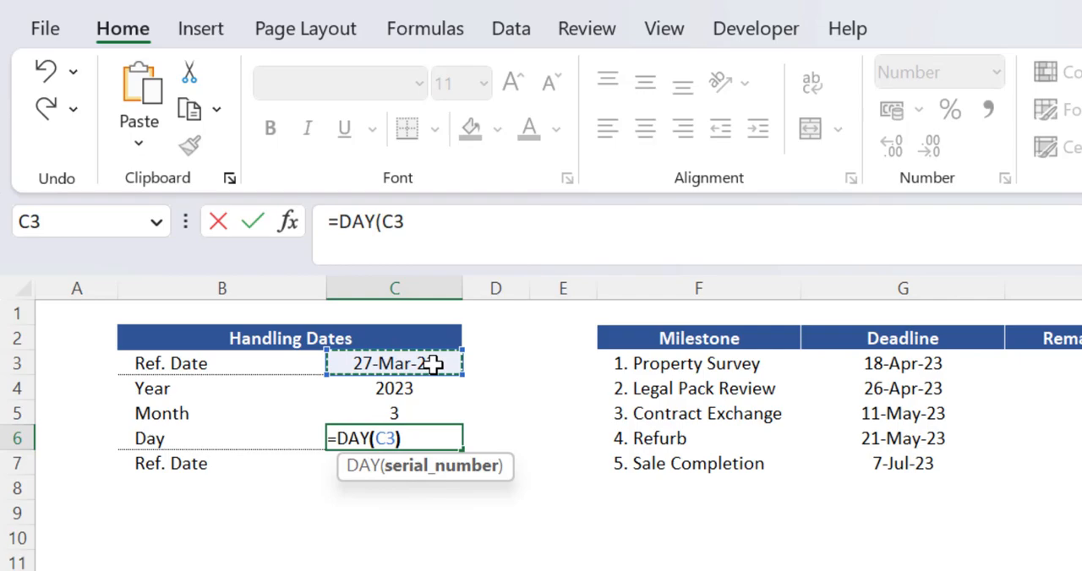
key("Enter")
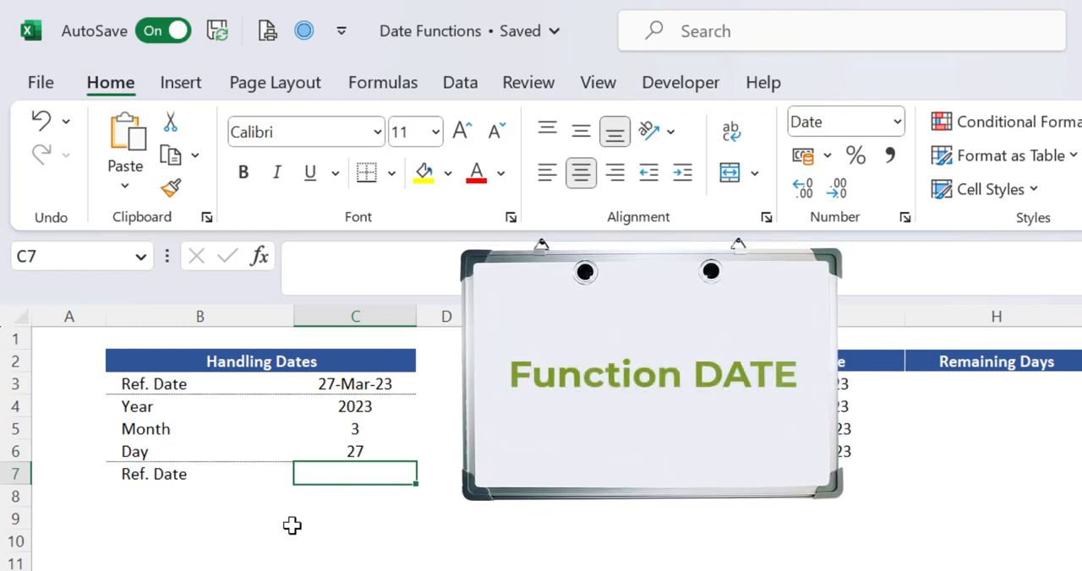
Enter =DATE(C4,C5,C6) in C7 to rebuild the reference date.
type("=date")
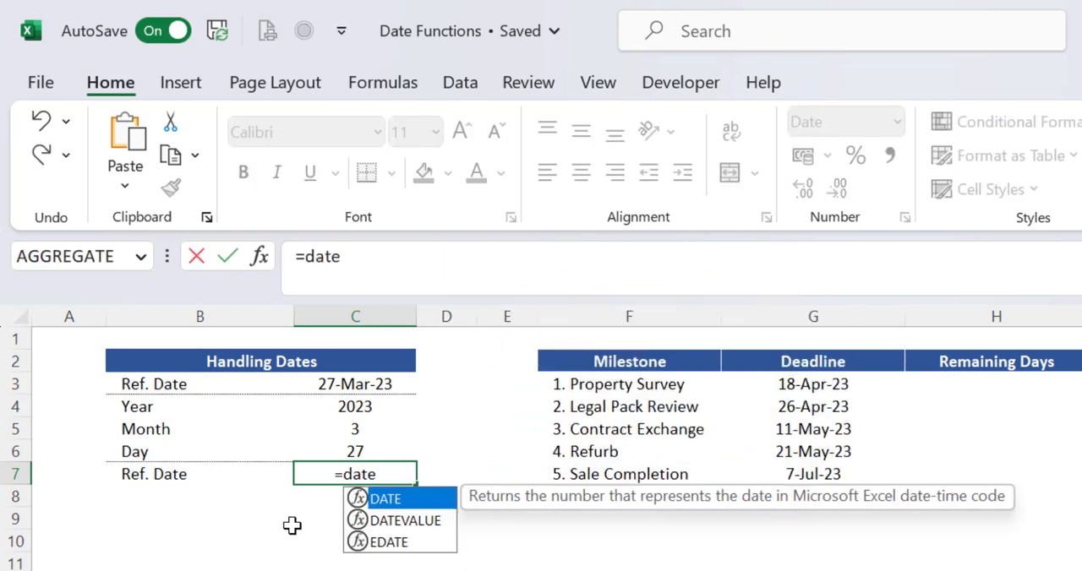
key("Tab")
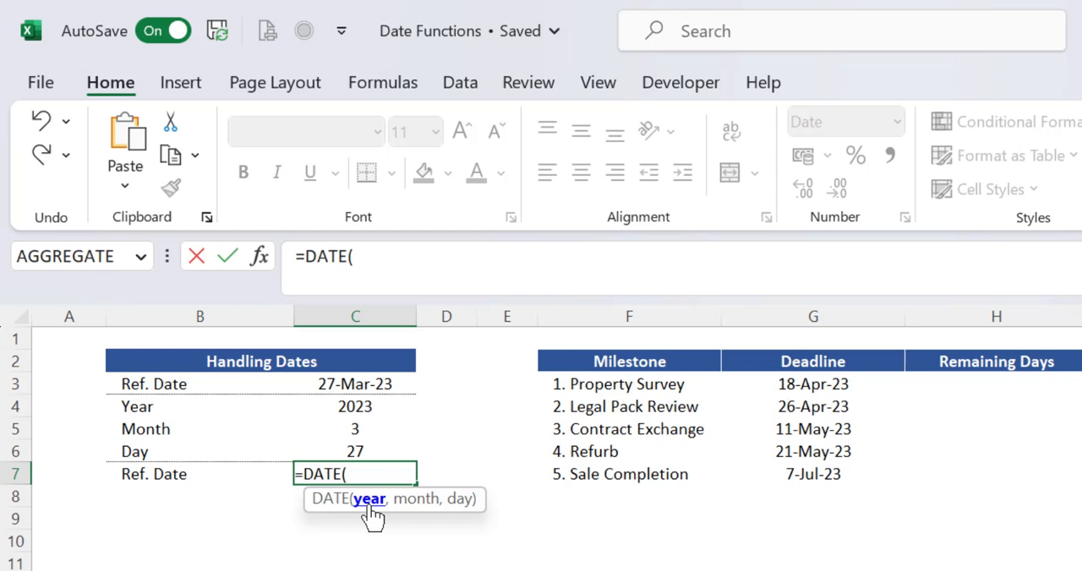
mouse_move(391, 451)
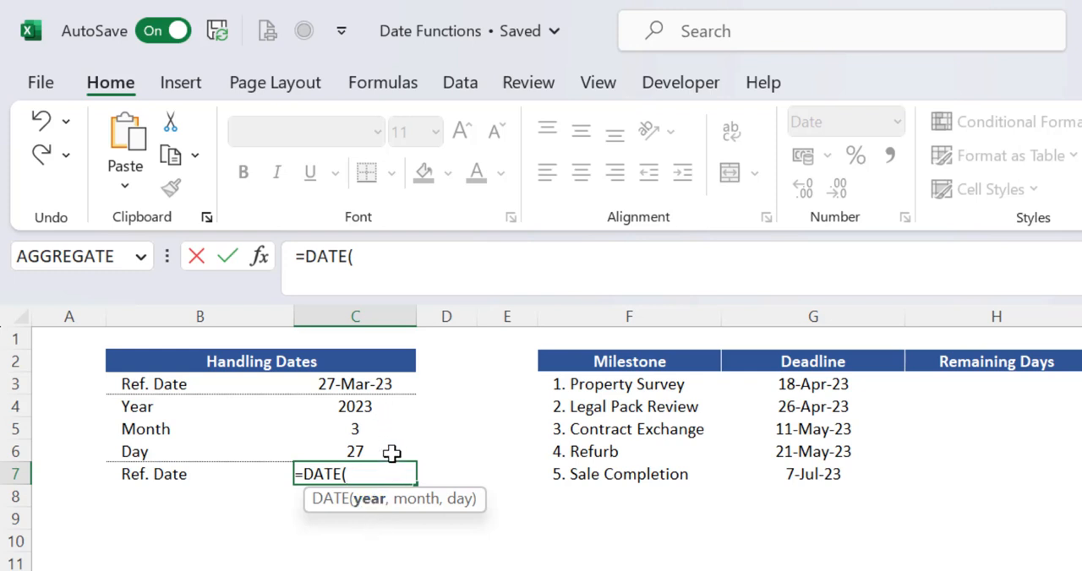
mouse_move(369, 501)
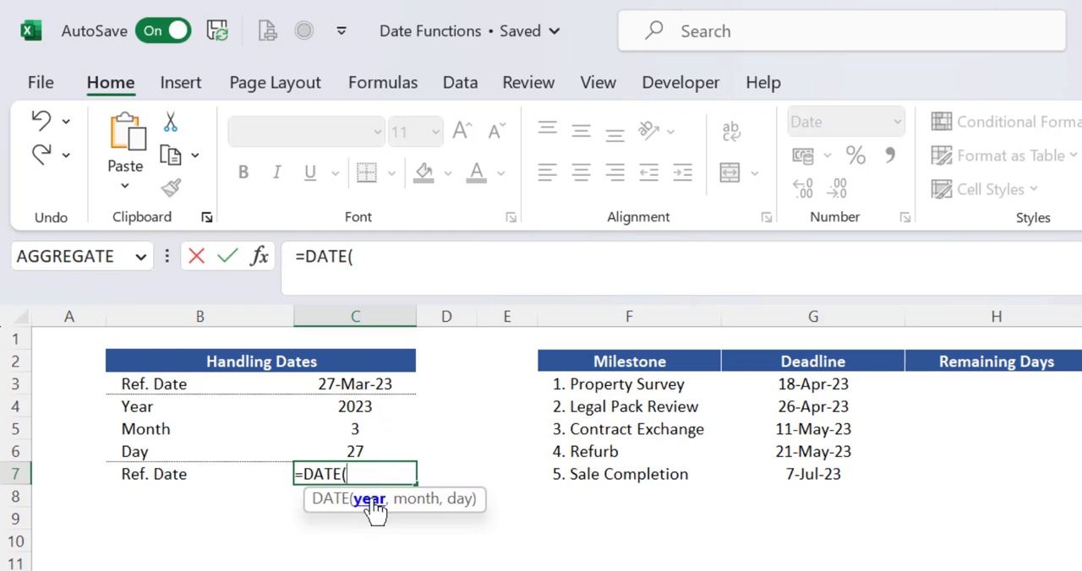
left_click(355, 406)
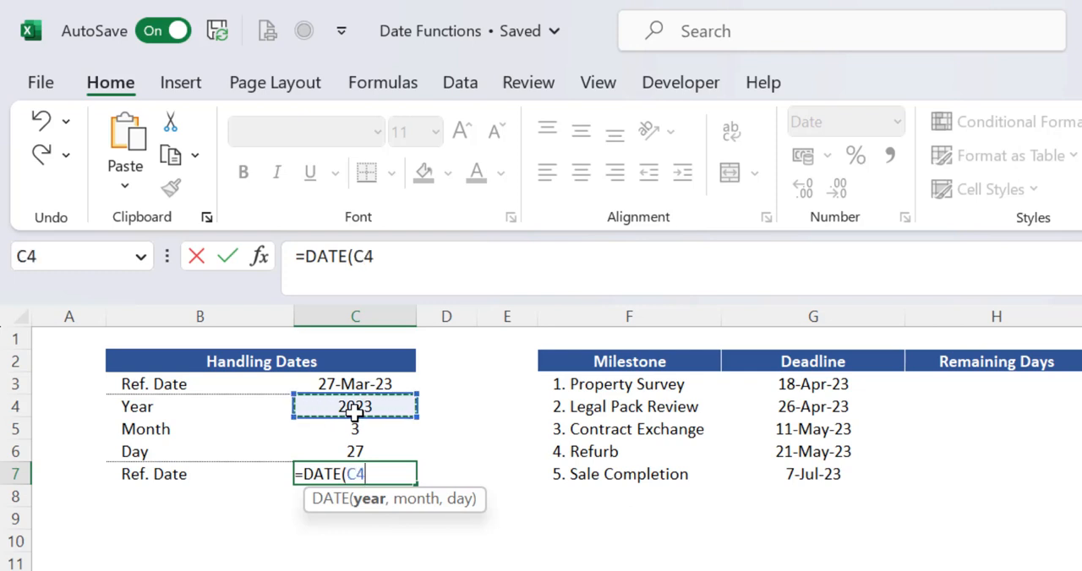
type(",")
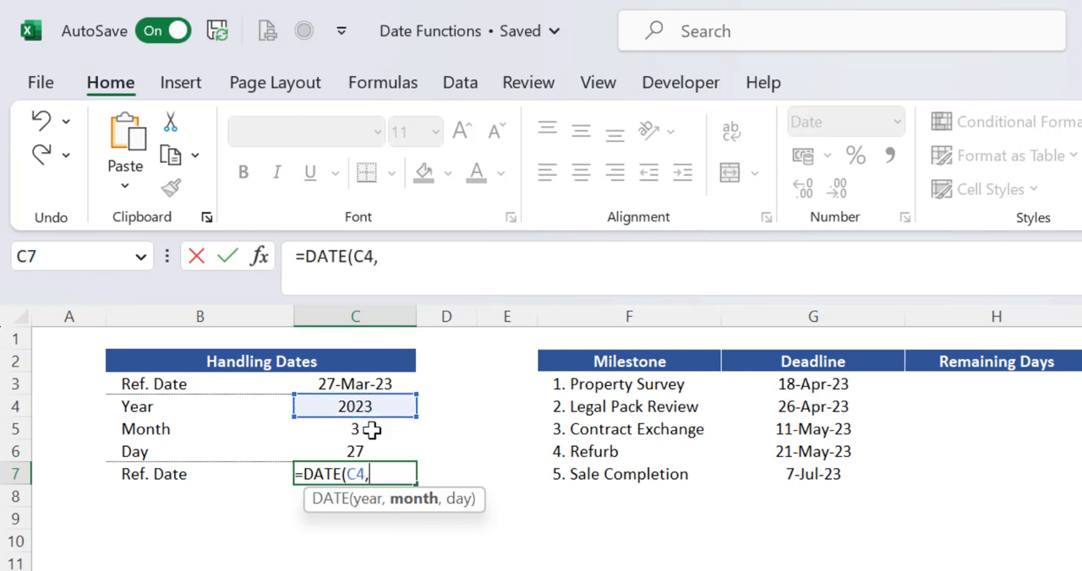
left_click(355, 429)
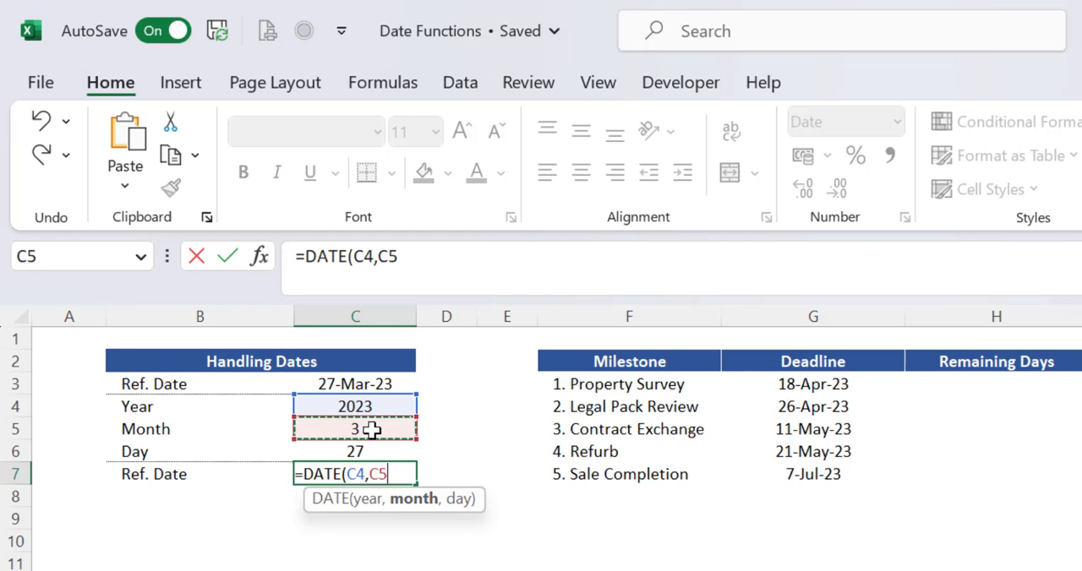
left_click(355, 452)
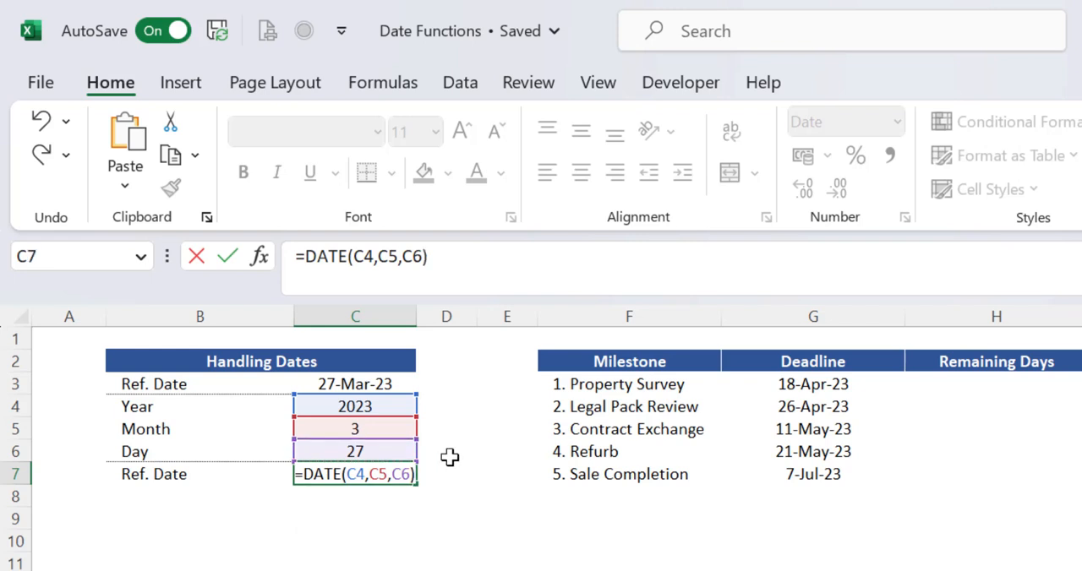
key("Enter")
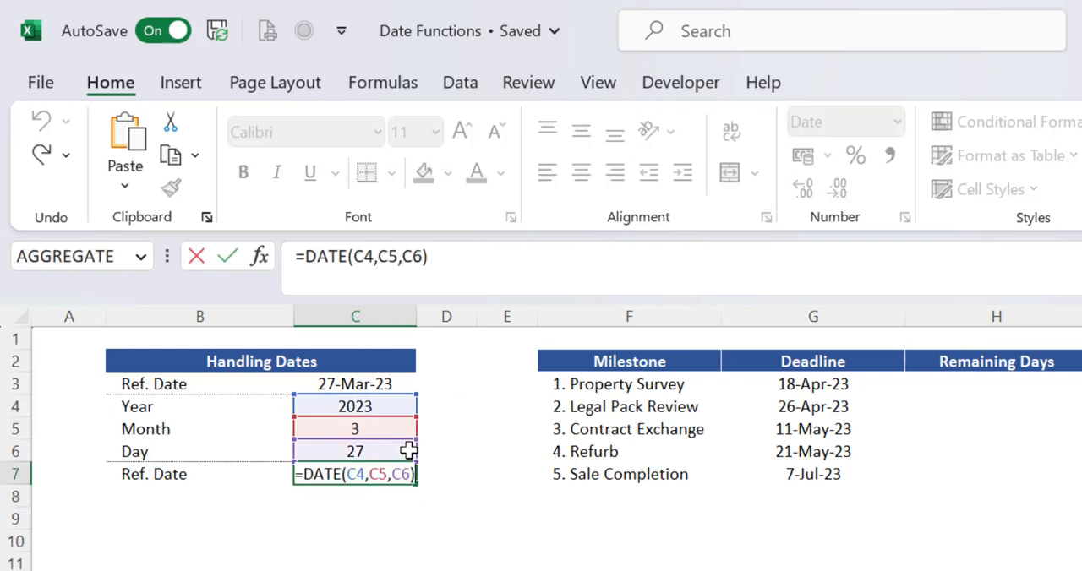
mouse_move(449, 443)
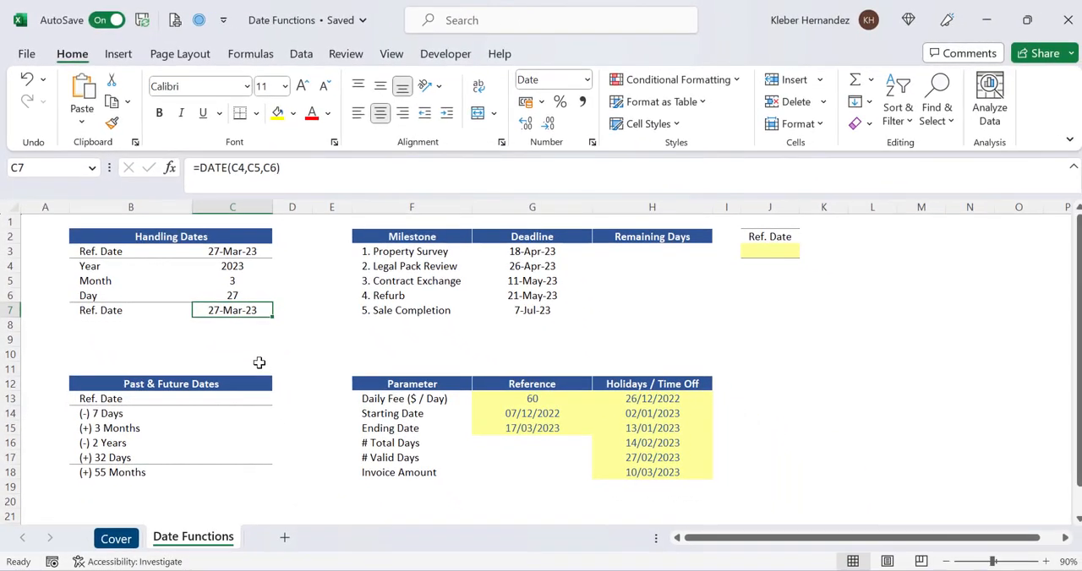
Select the Past & Future Dates cells from the C13 reference date to the (+) 55 Months row.
left_click(232, 398)
type("27-Mar-23")
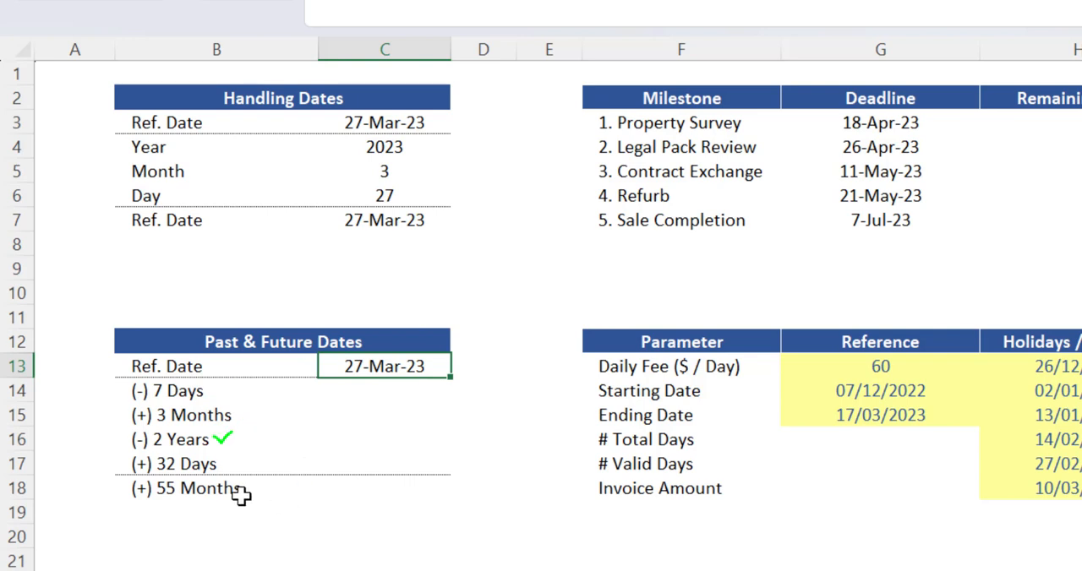
left_click(211, 487)
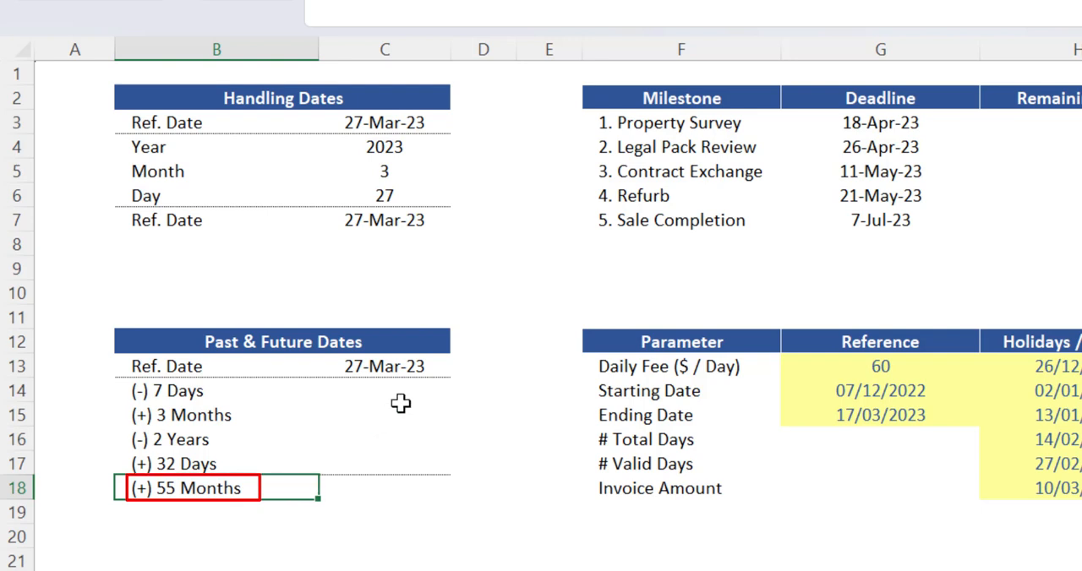
left_click(384, 366)
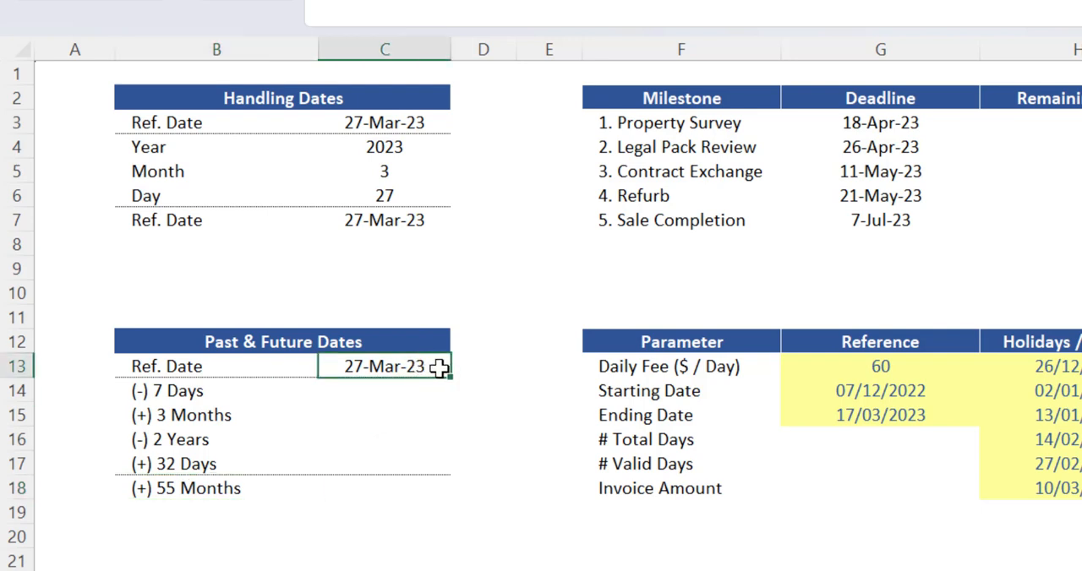
mouse_move(476, 375)
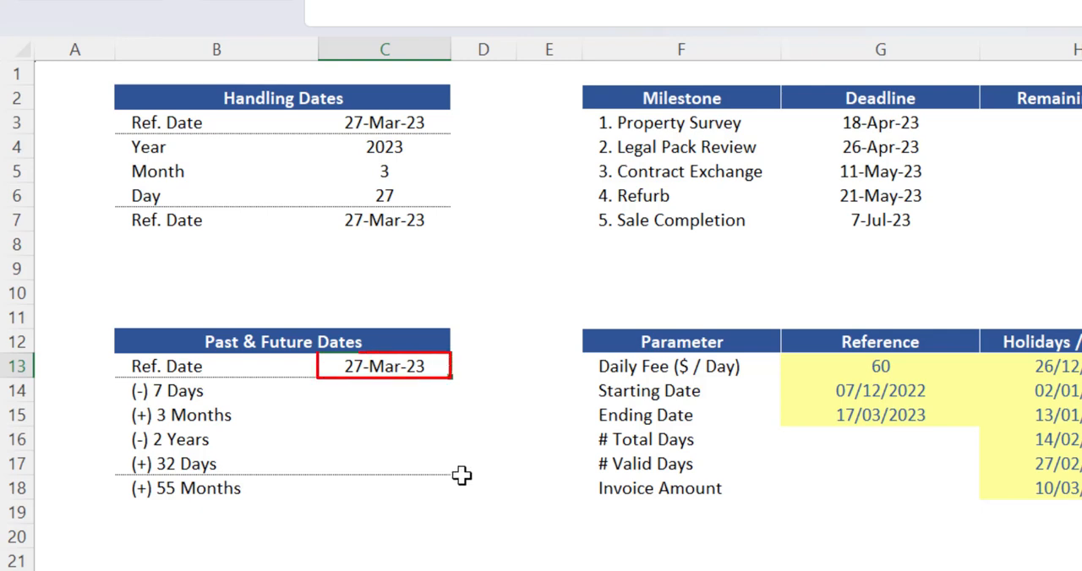
left_click_drag(383, 366, 384, 487)
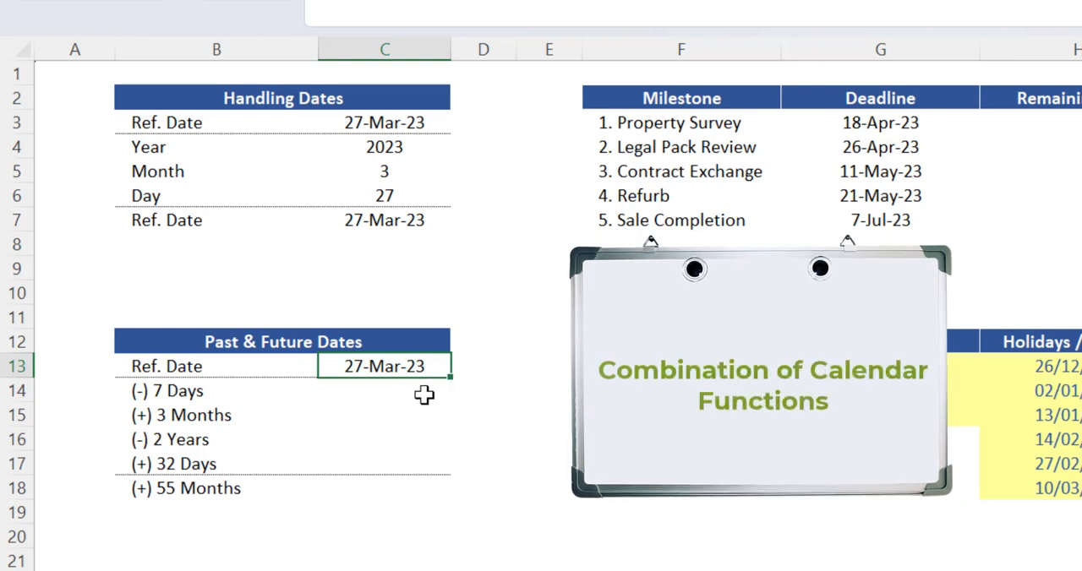
Start =DATE(YEAR(C13), in C14 for the (-) 7 Days row.
left_click(382, 391)
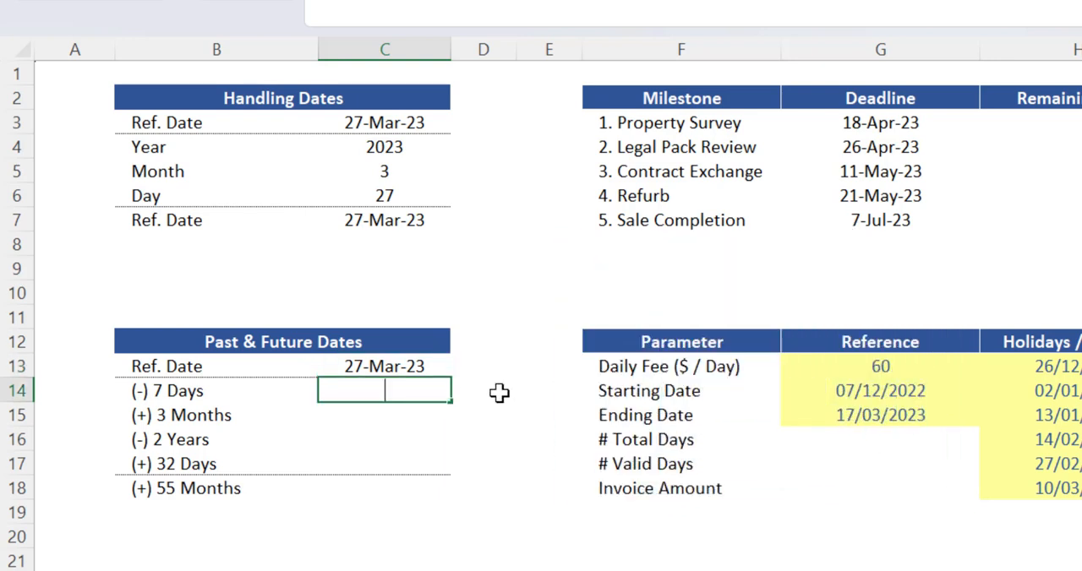
type("=DATE(")
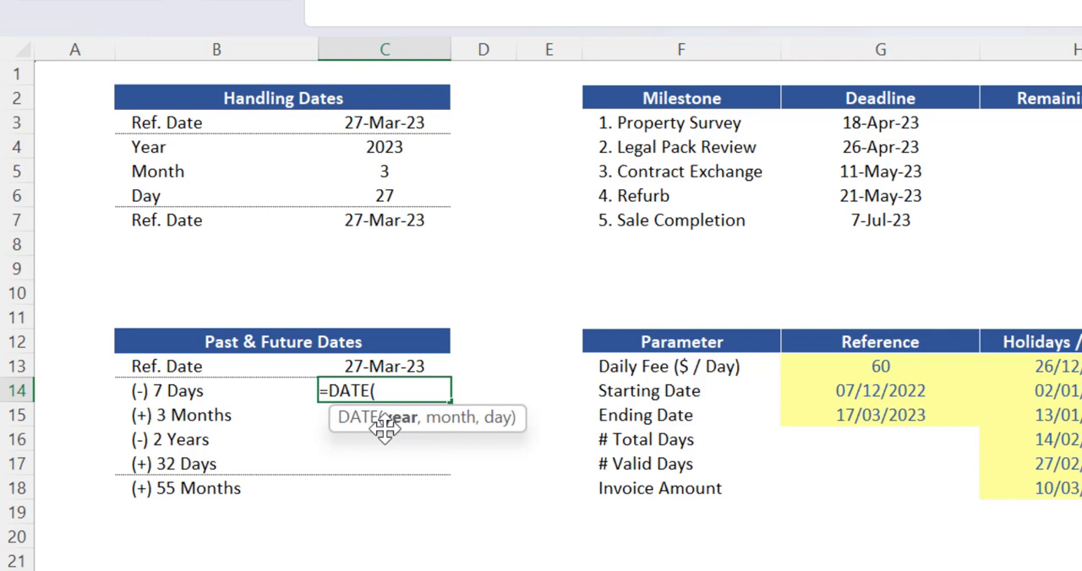
mouse_move(351, 401)
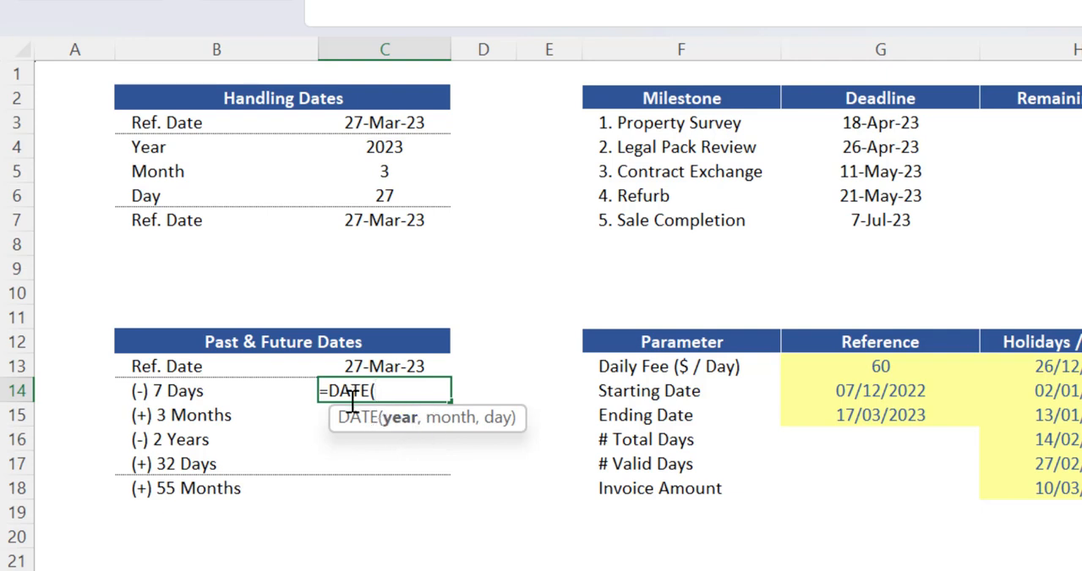
mouse_move(441, 361)
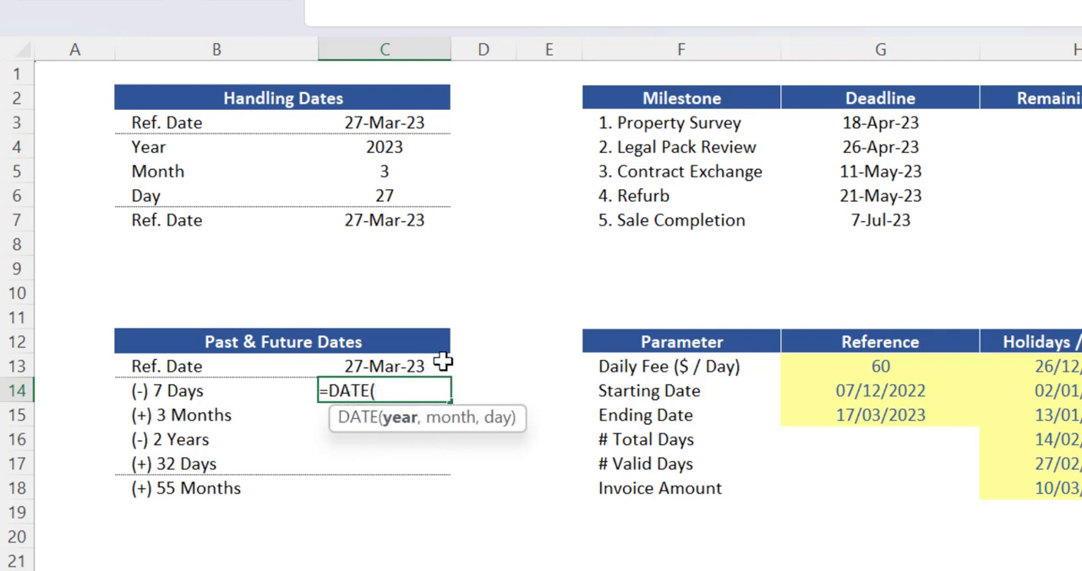
mouse_move(484, 376)
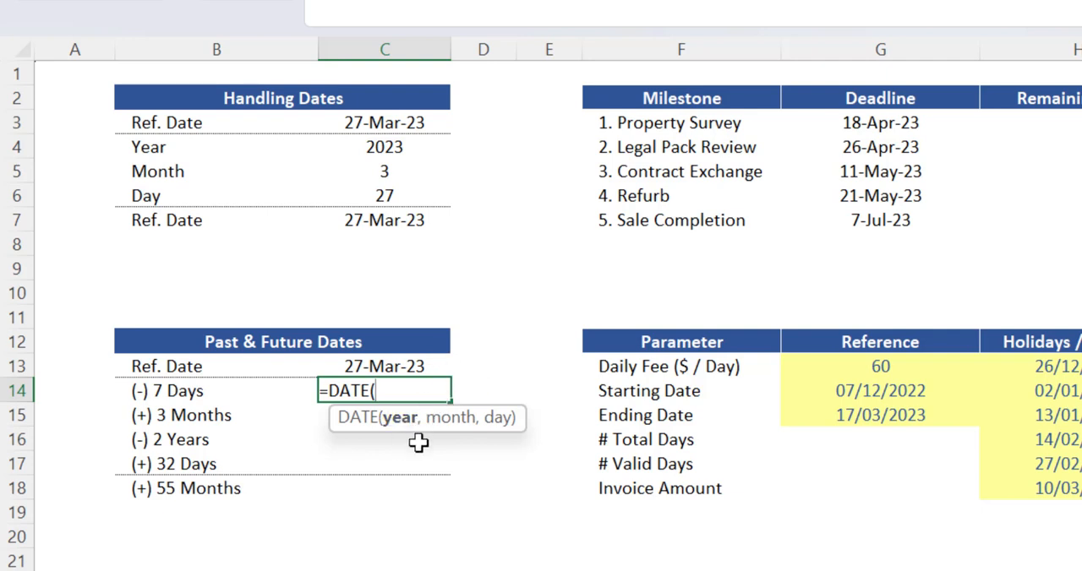
type("YEAR(")
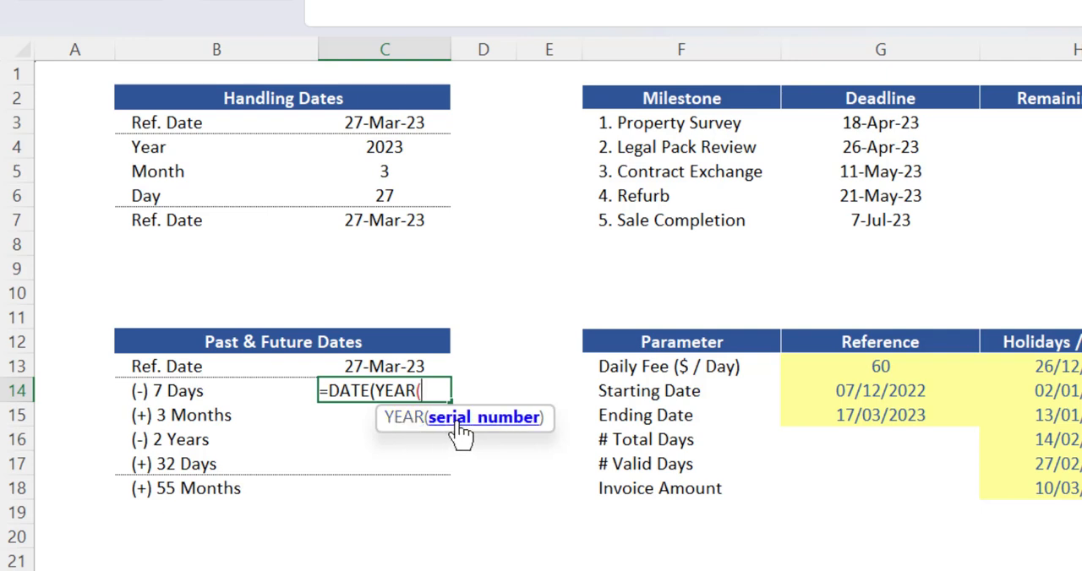
left_click(381, 366)
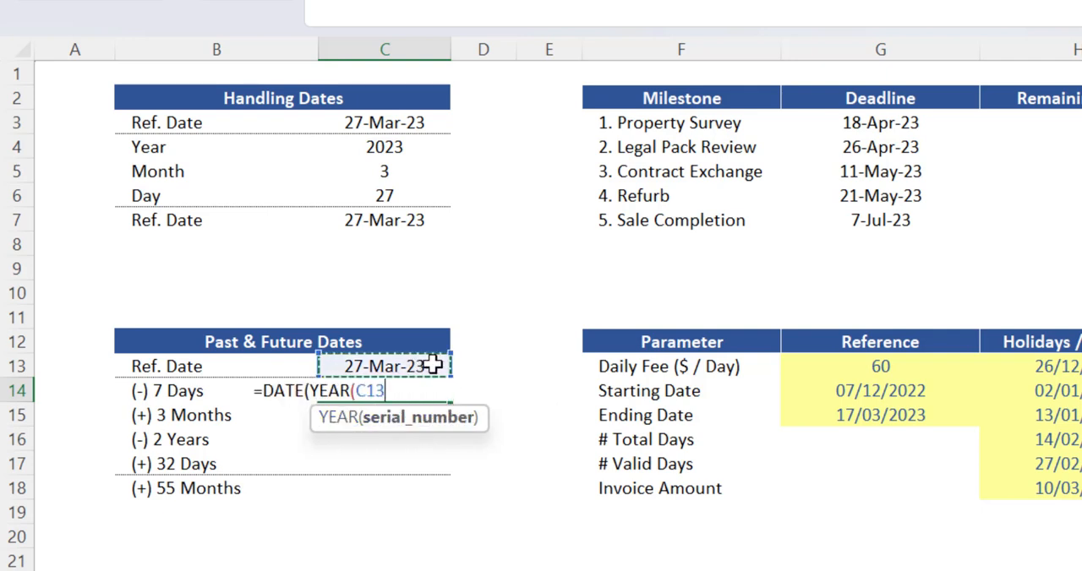
mouse_move(499, 368)
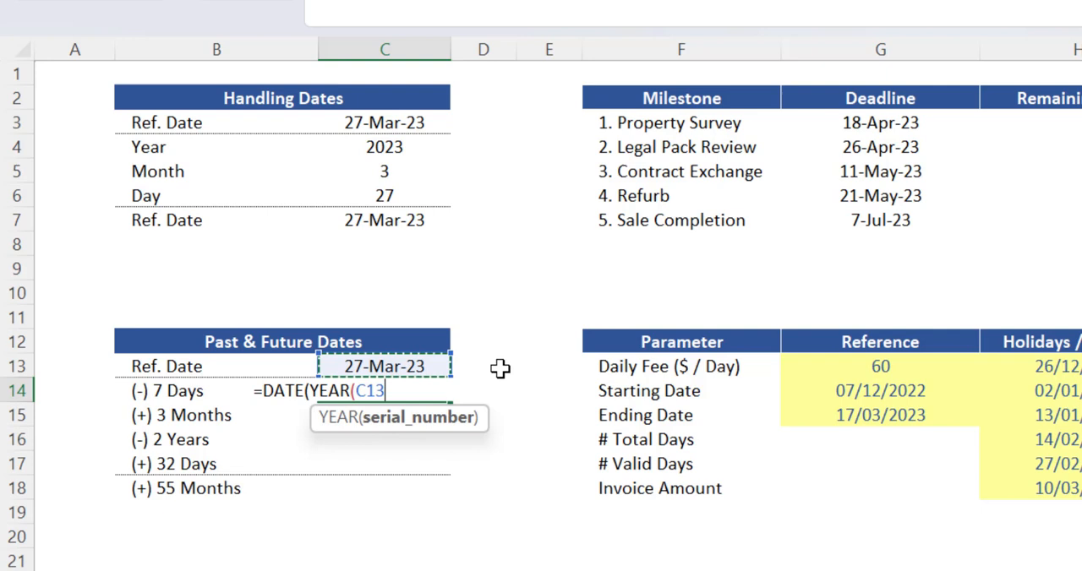
type(")")
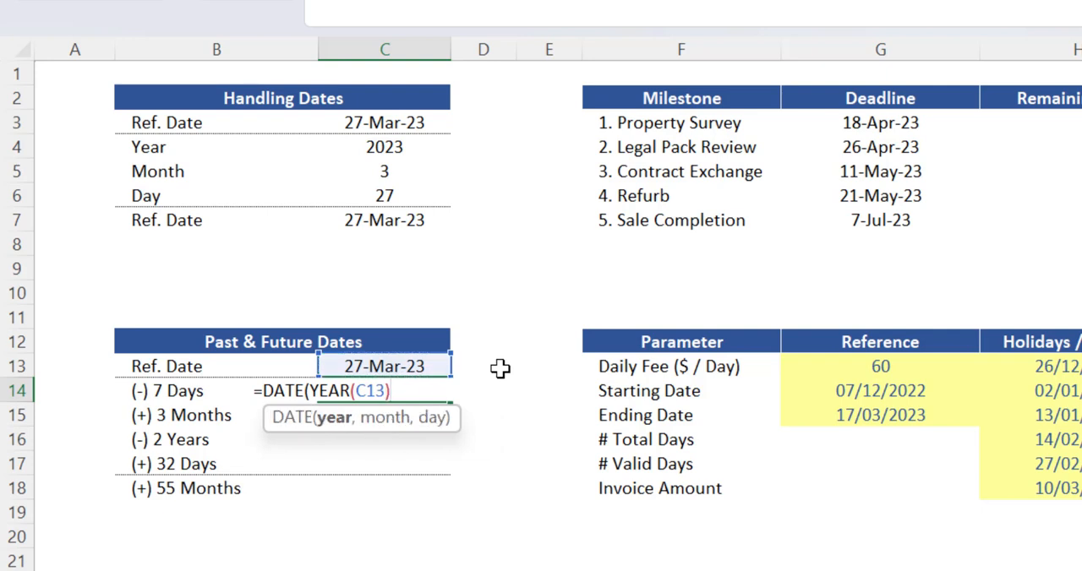
type(",")
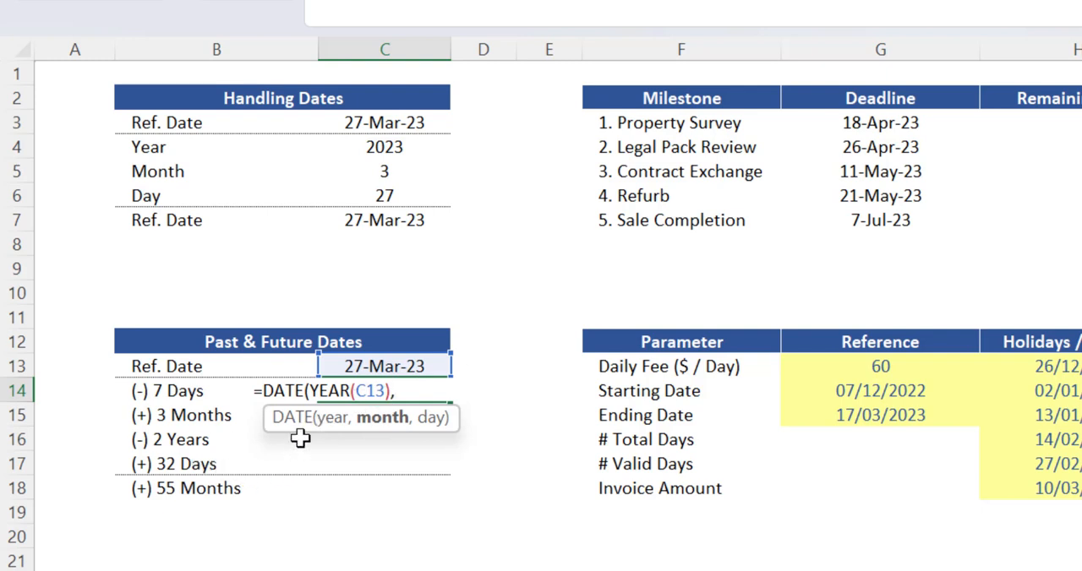
mouse_move(364, 424)
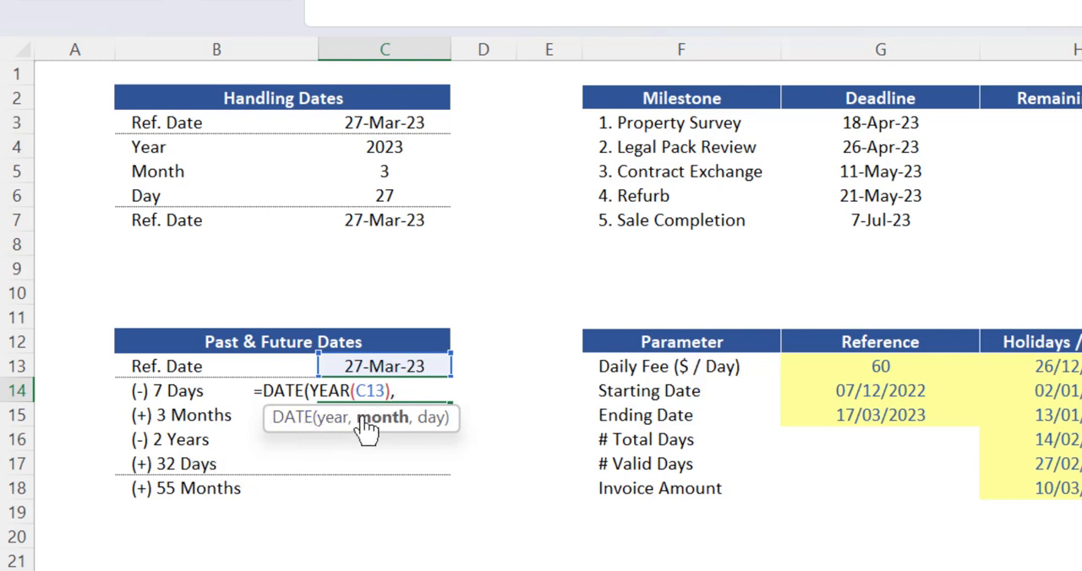
mouse_move(547, 503)
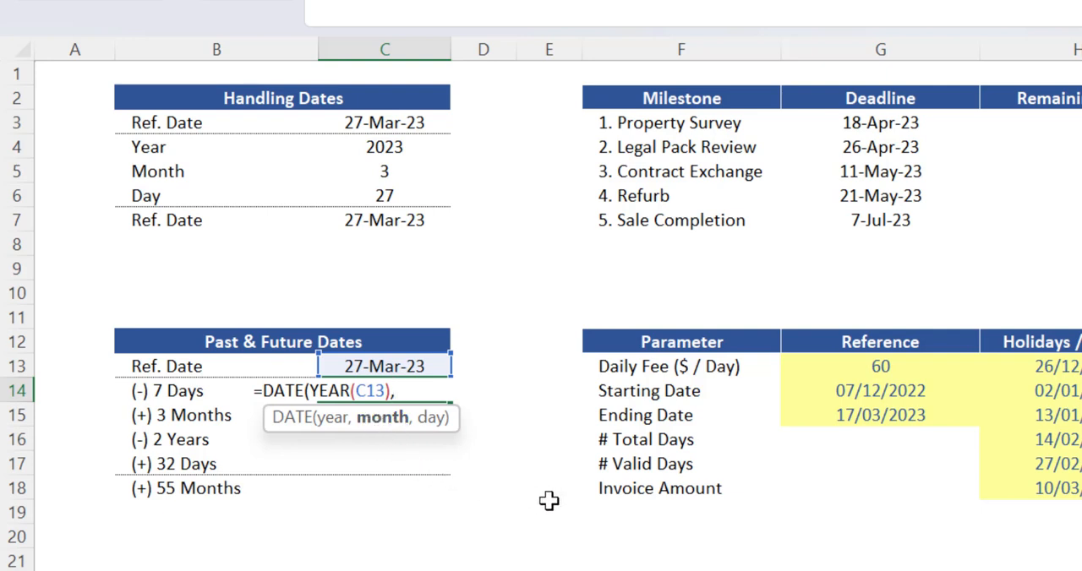
Add the MONTH(C13) and DAY(C13) arguments and confirm the formula, showing 27-Mar-23.
type("mon")
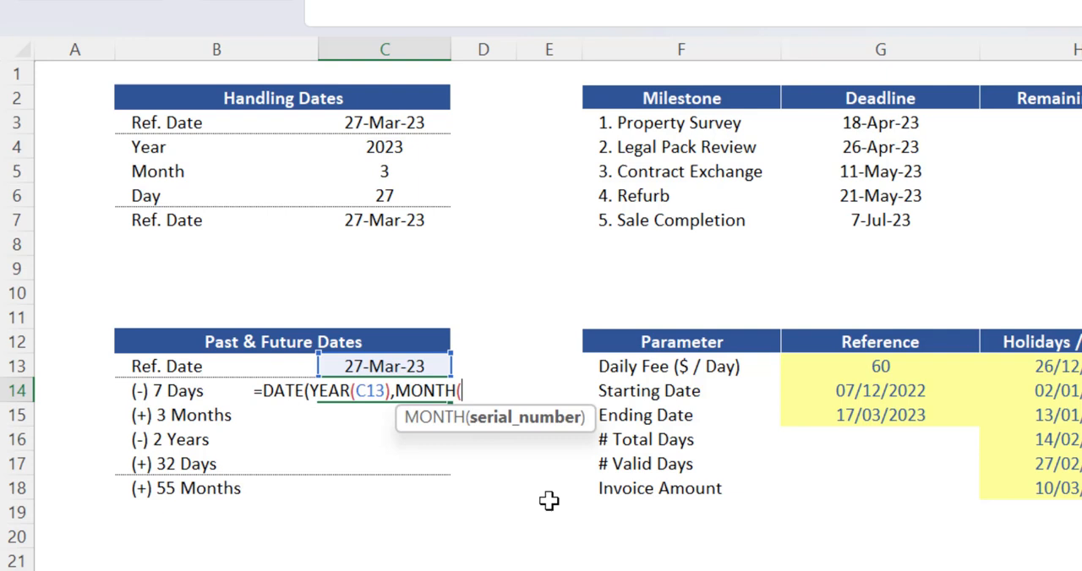
mouse_move(506, 427)
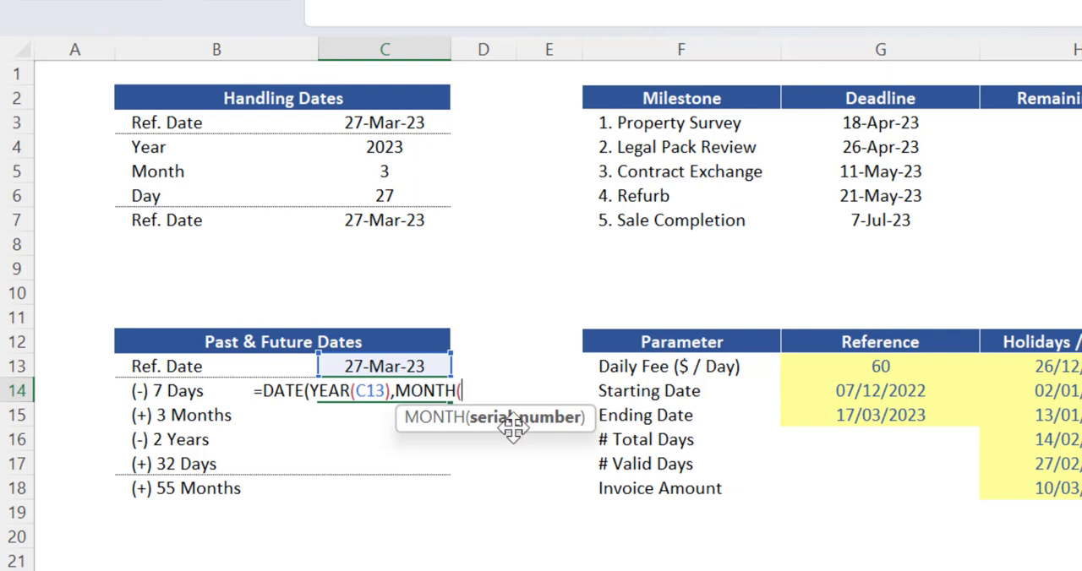
left_click(375, 365)
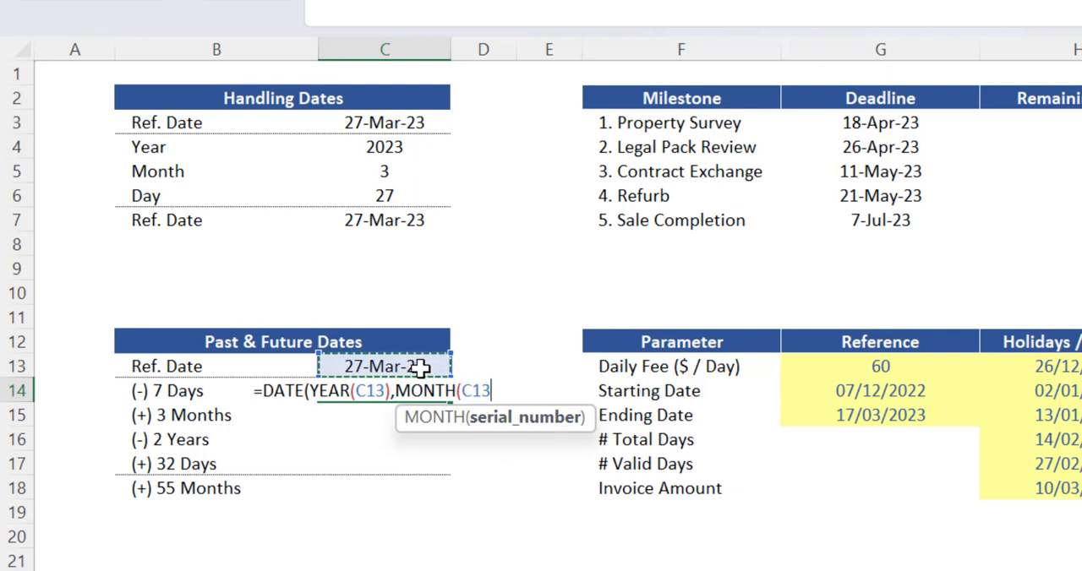
mouse_move(535, 365)
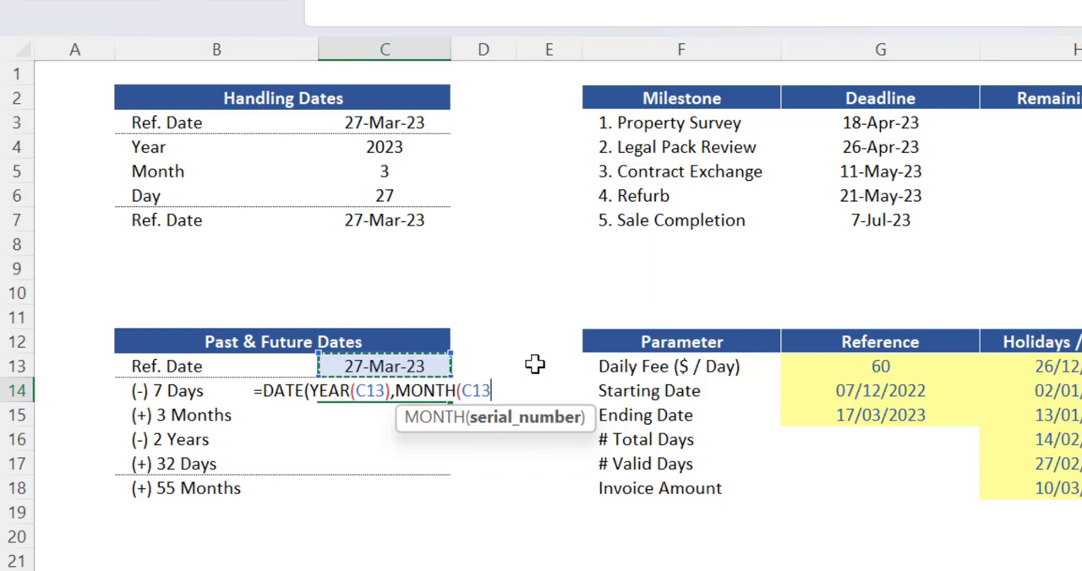
type("),")
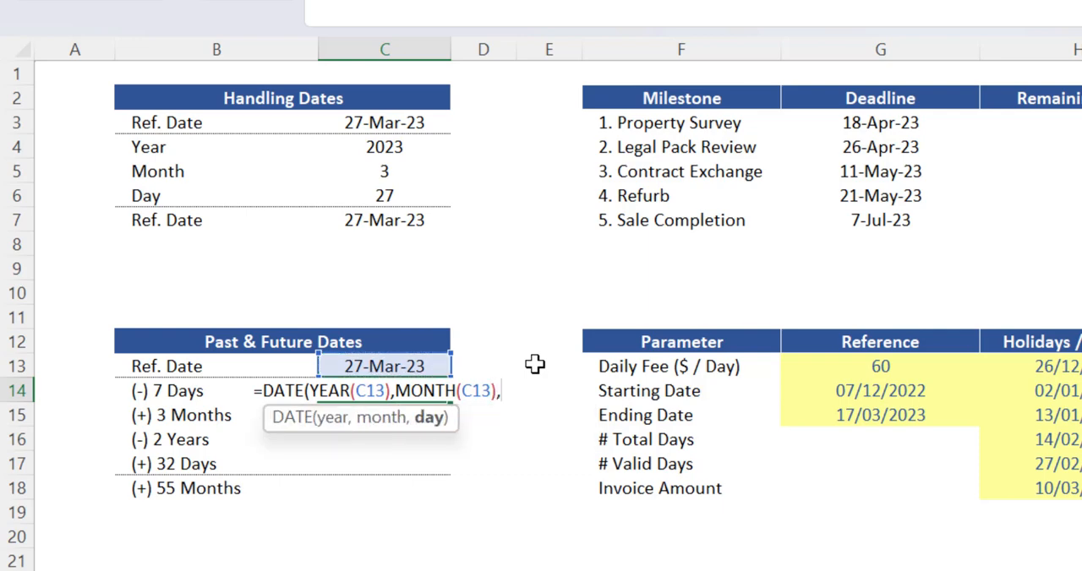
type("da")
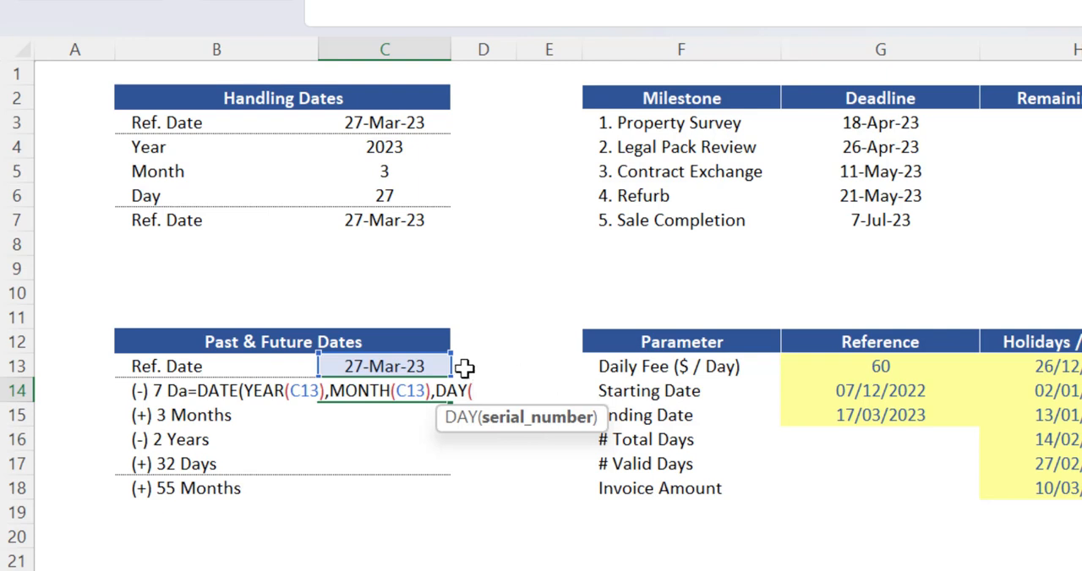
left_click(380, 366)
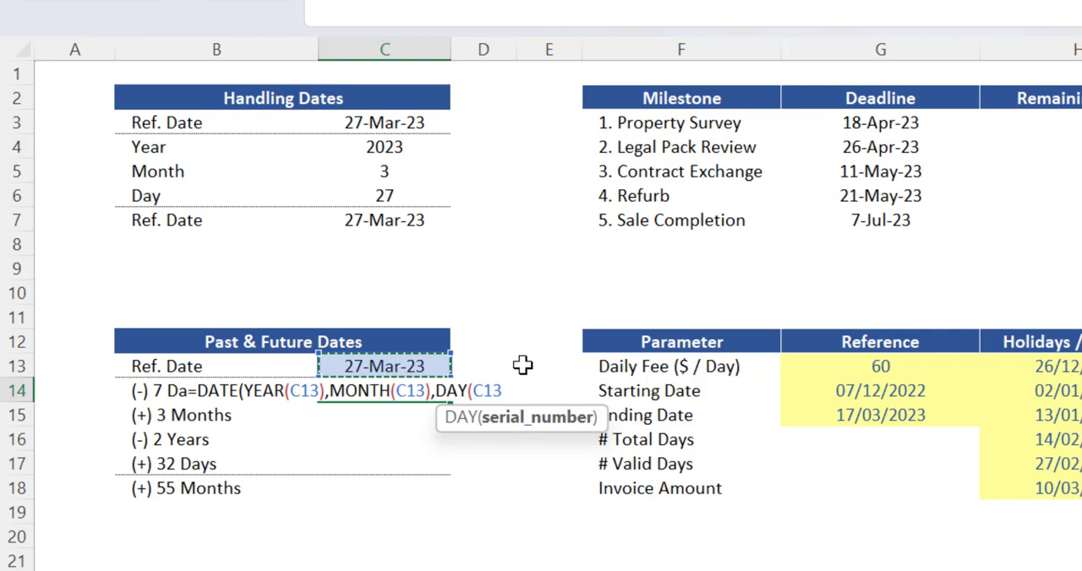
type(")")
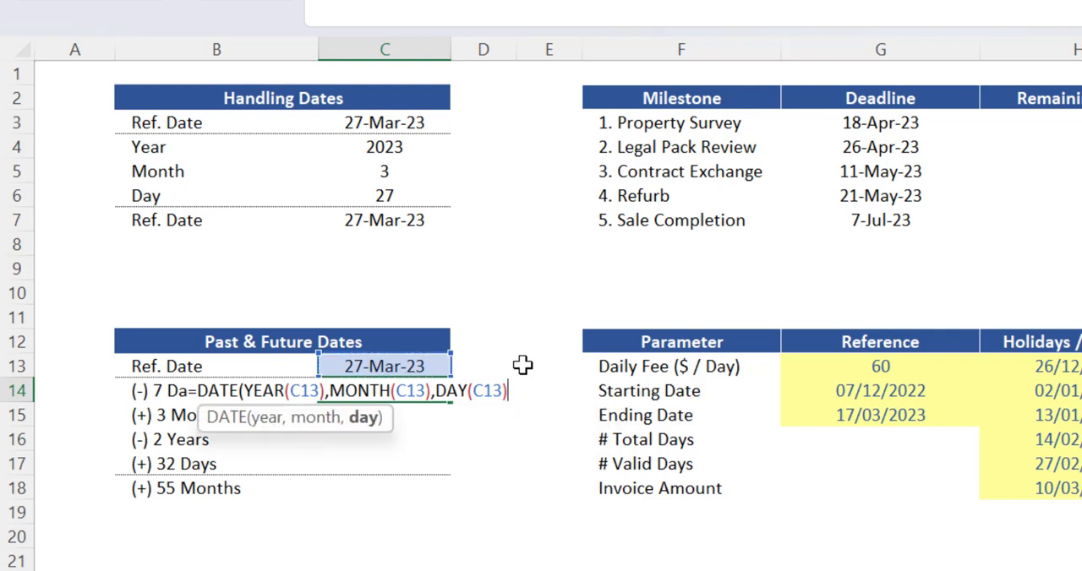
mouse_move(527, 360)
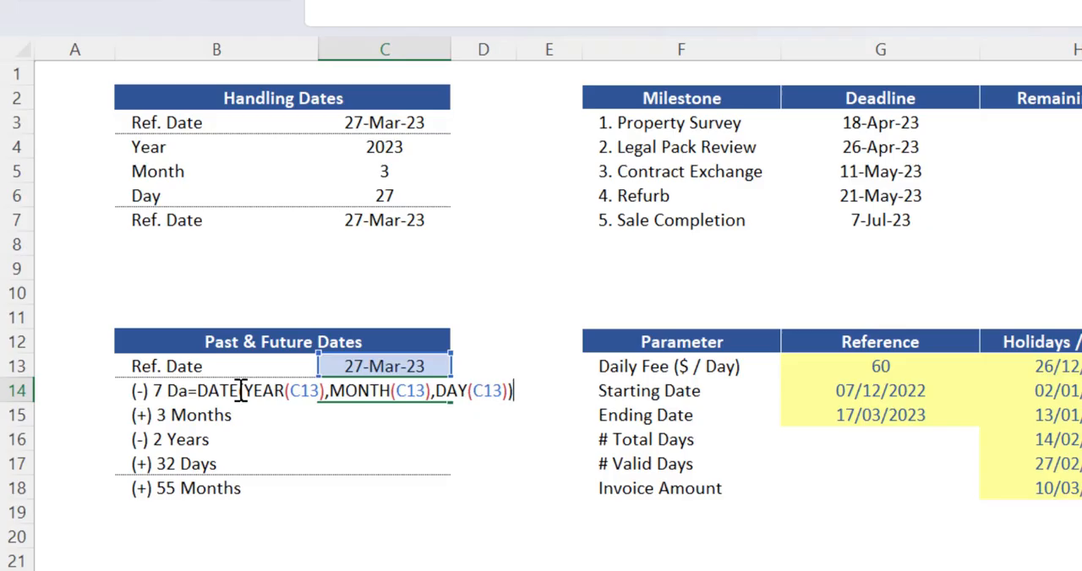
key("Enter")
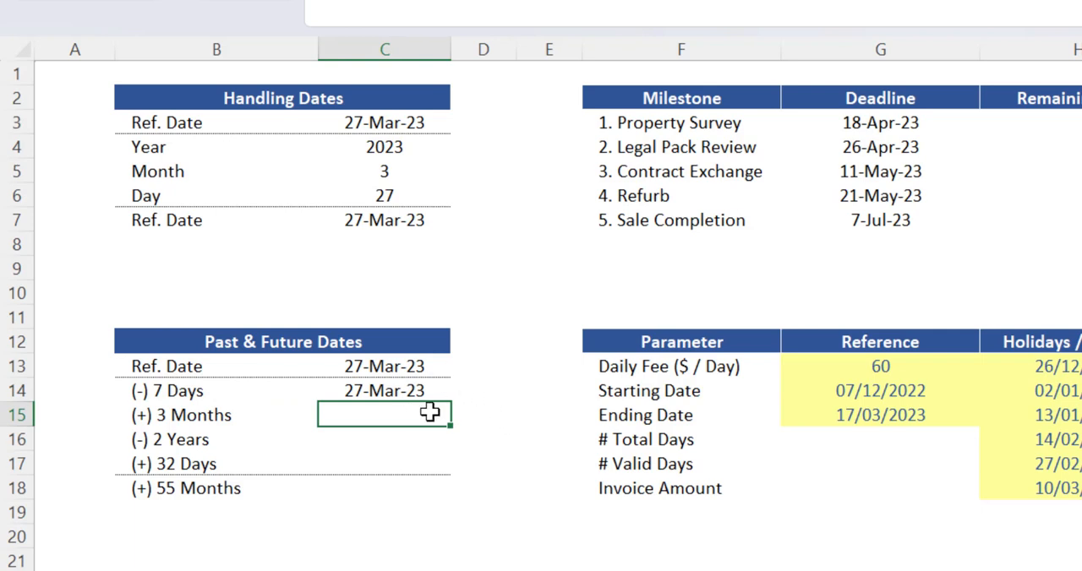
left_click(384, 391)
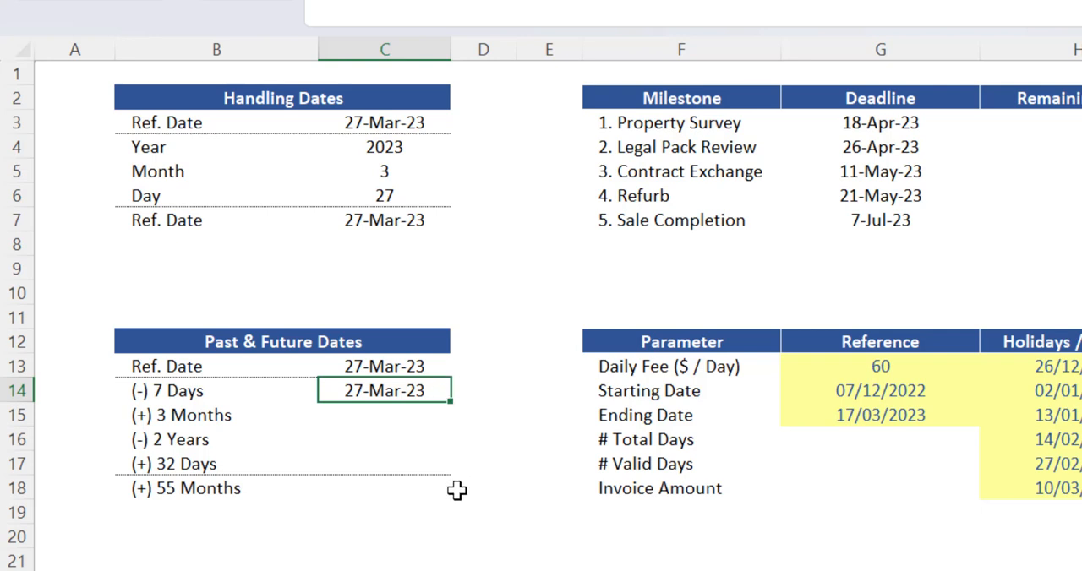
mouse_move(504, 383)
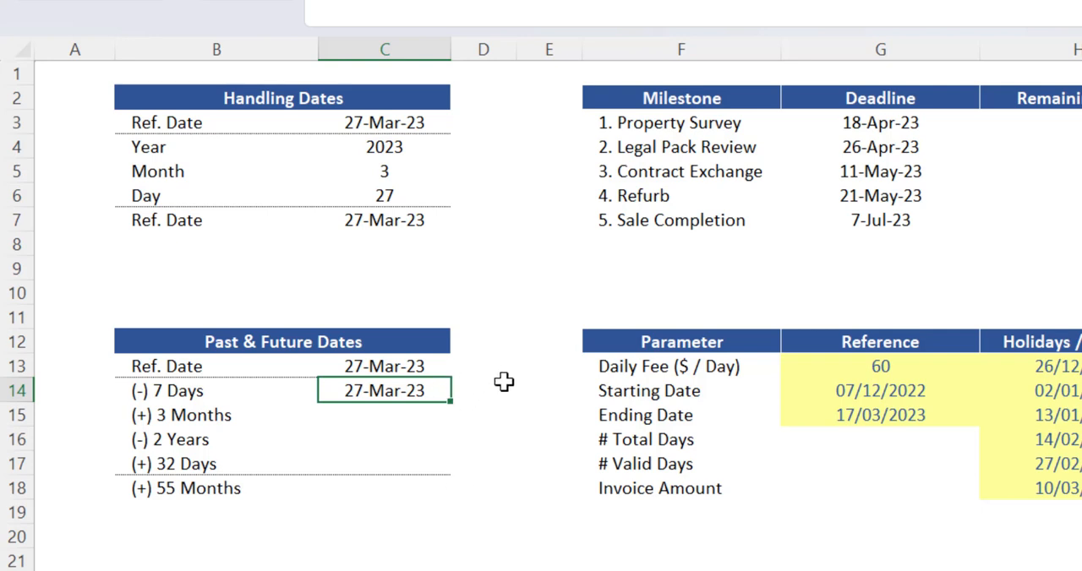
Lock the formula's references to $C$13 and fill it into C14:C17.
key("F2")
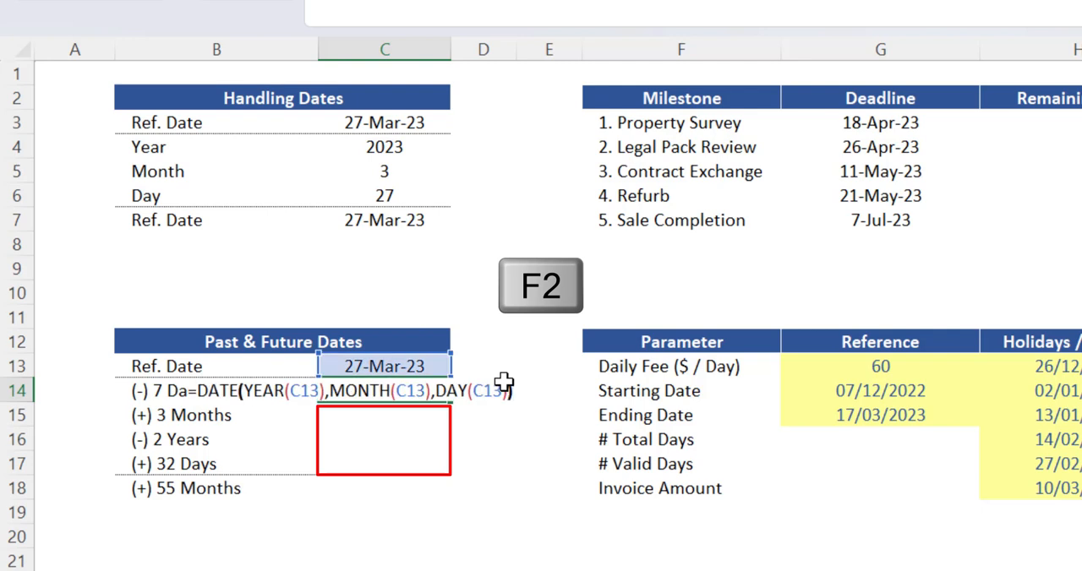
key("f4")
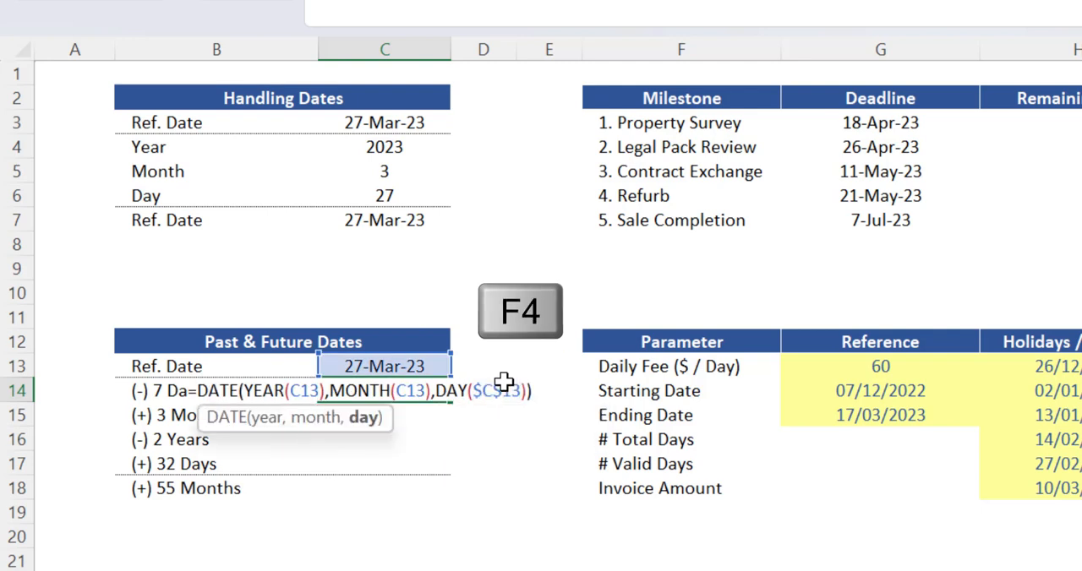
key("f4")
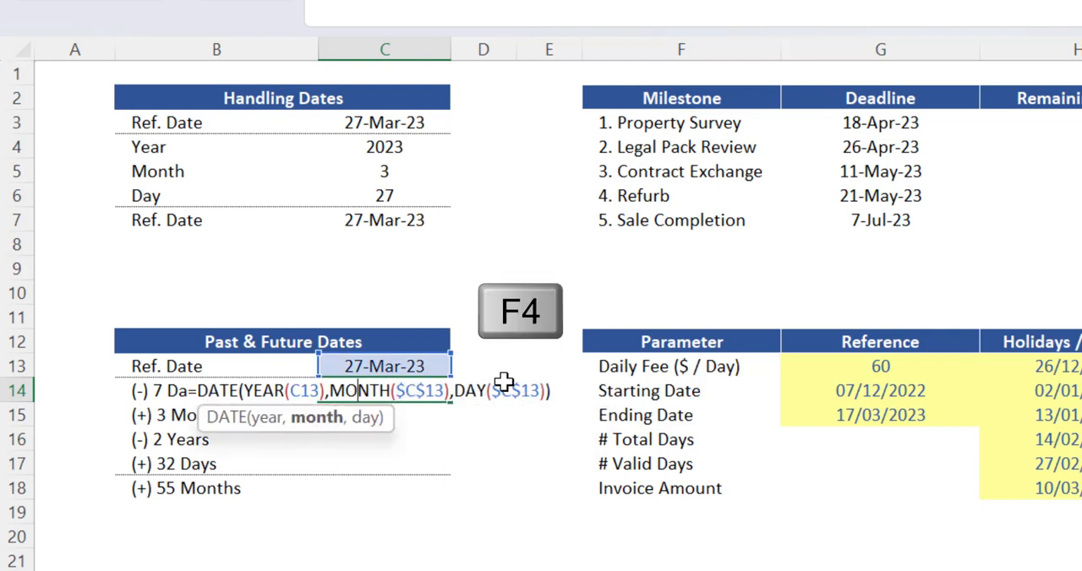
key("Enter")
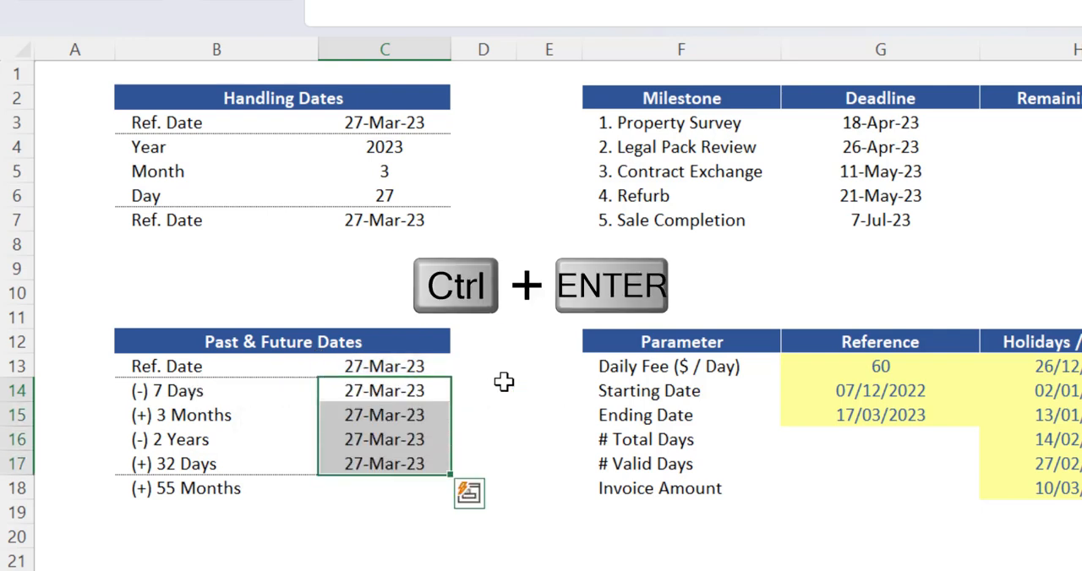
key("ctrl+enter")
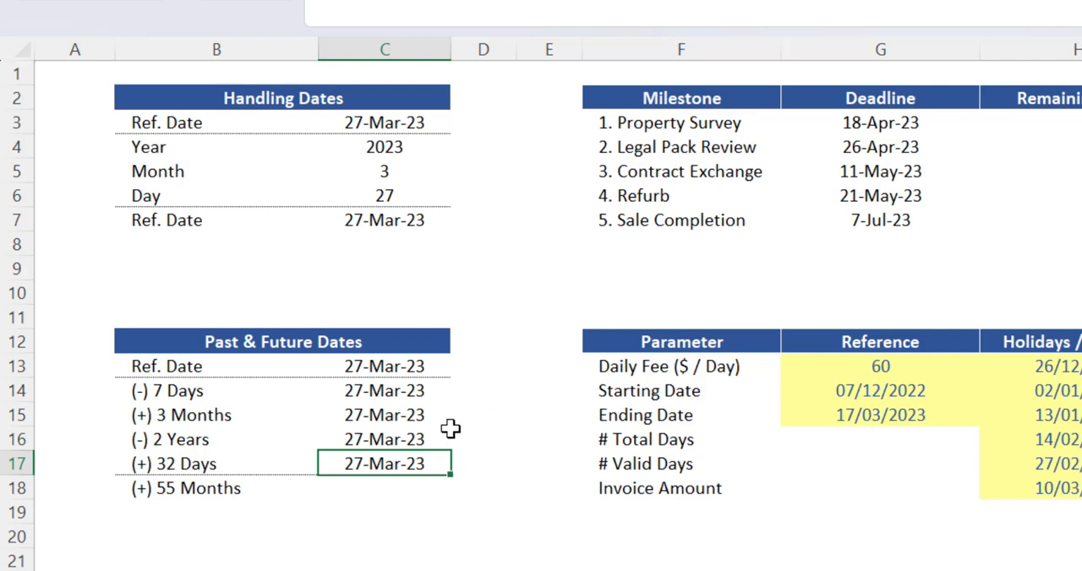
mouse_move(454, 429)
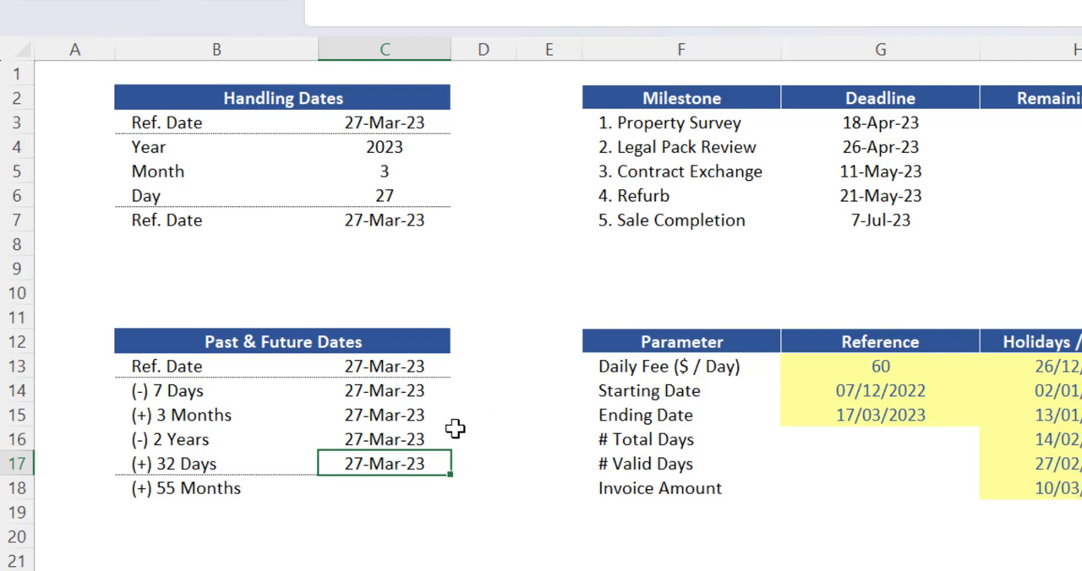
mouse_move(473, 413)
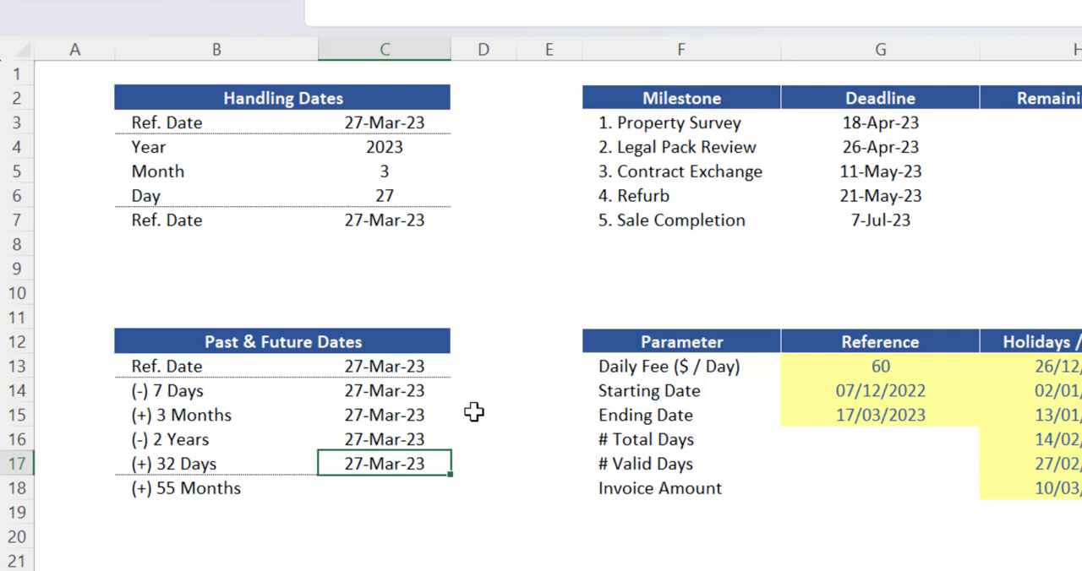
Edit the C14 formula so its DAY argument subtracts 7, giving 20-Mar-23.
left_click(381, 390)
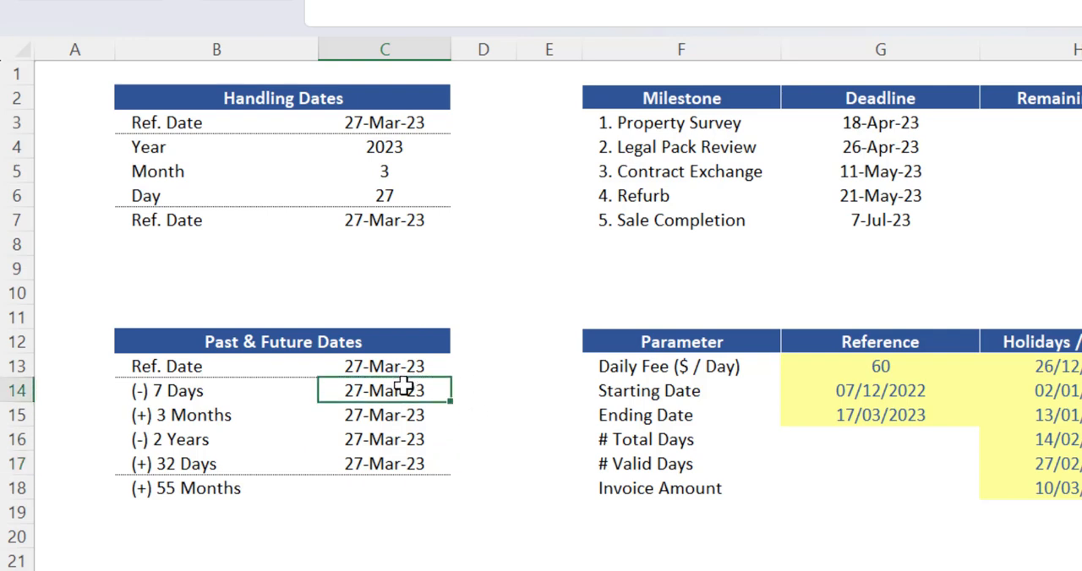
mouse_move(483, 403)
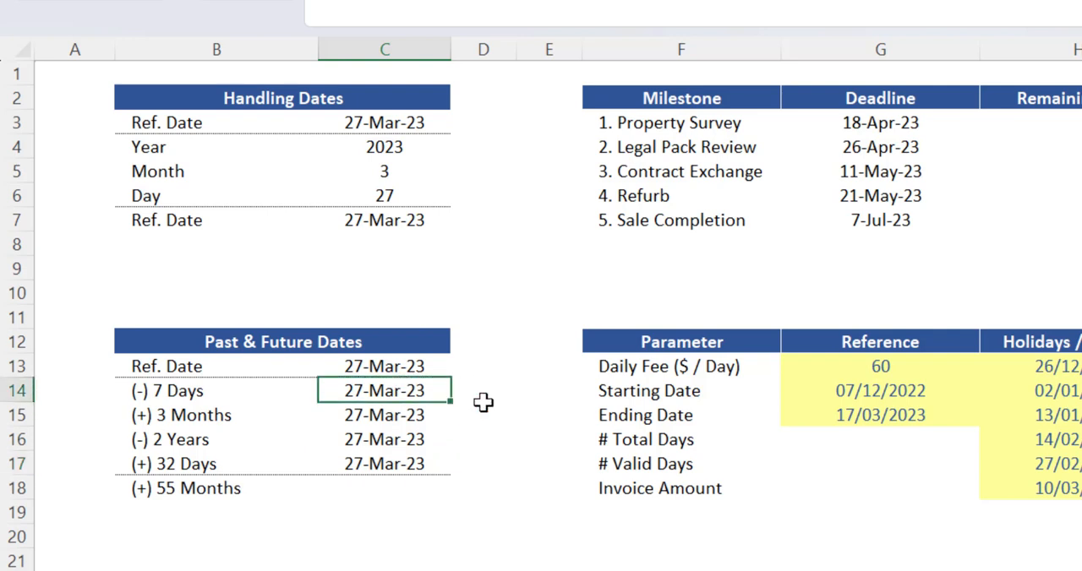
key("F2")
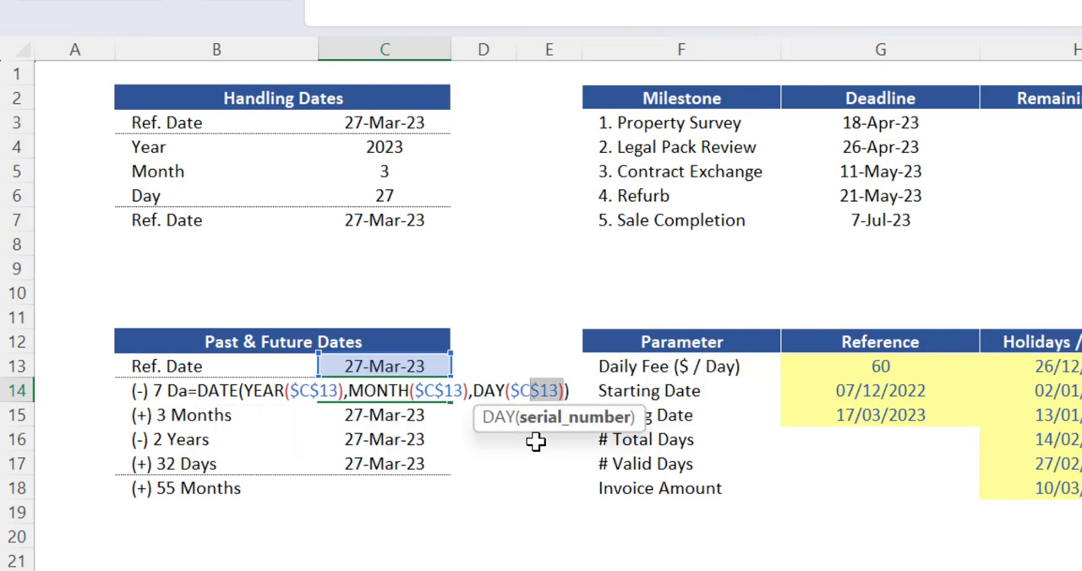
key("F9")
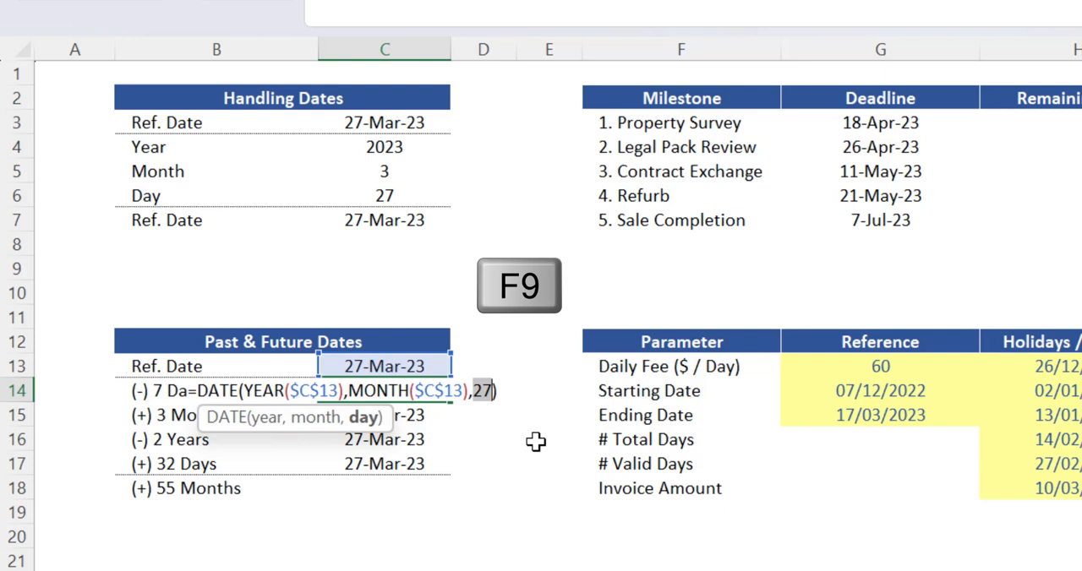
key("F9")
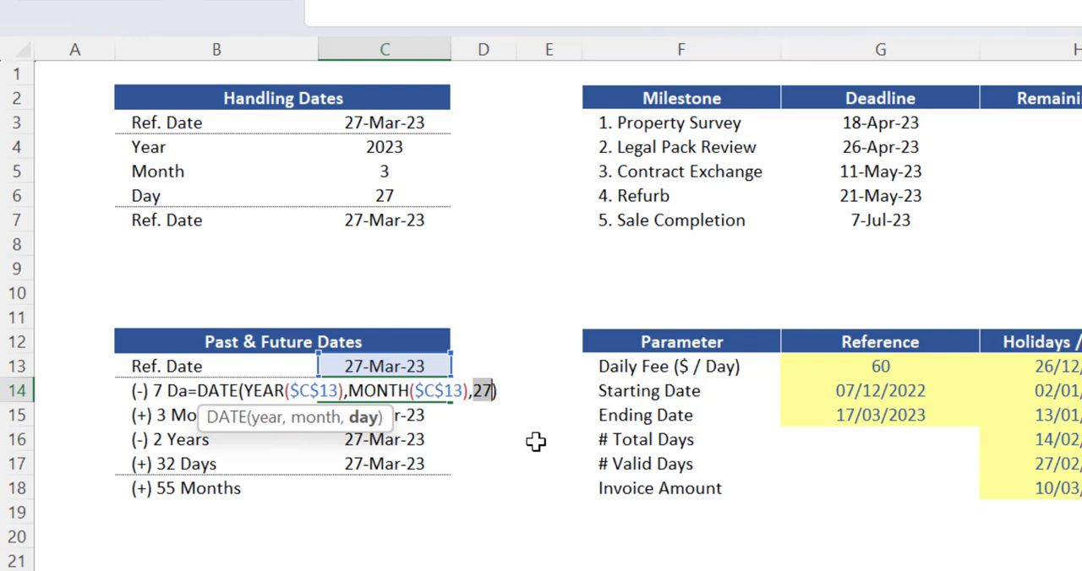
key("Ctrl+z")
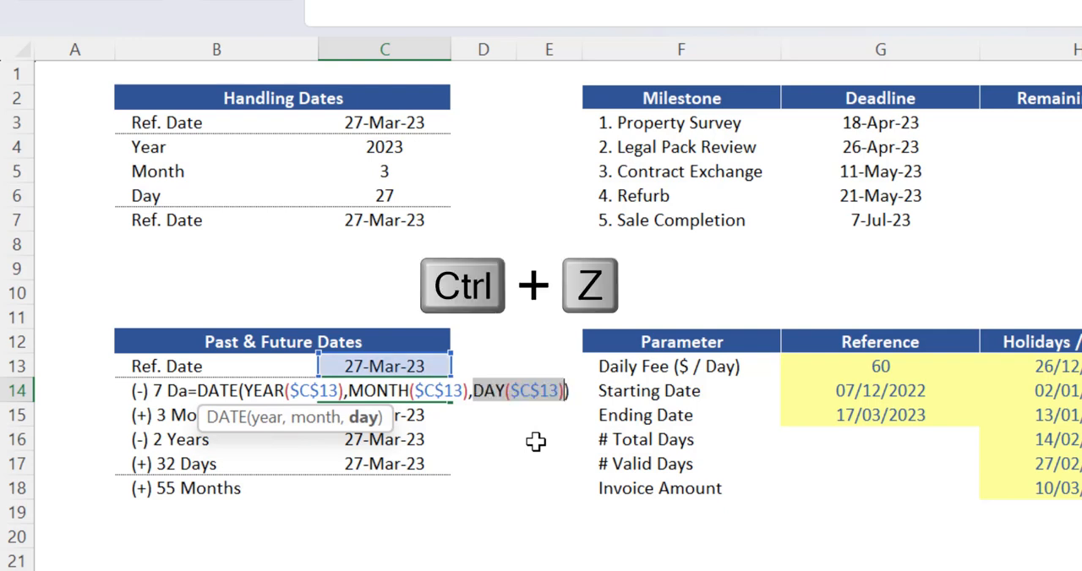
key("Ctrl+z")
type("-7")
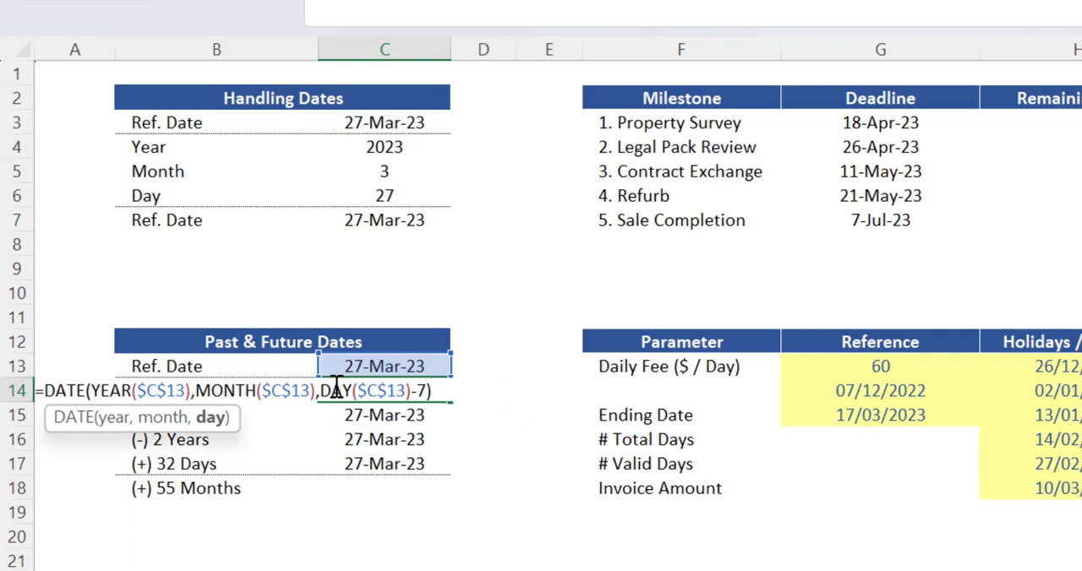
mouse_move(490, 385)
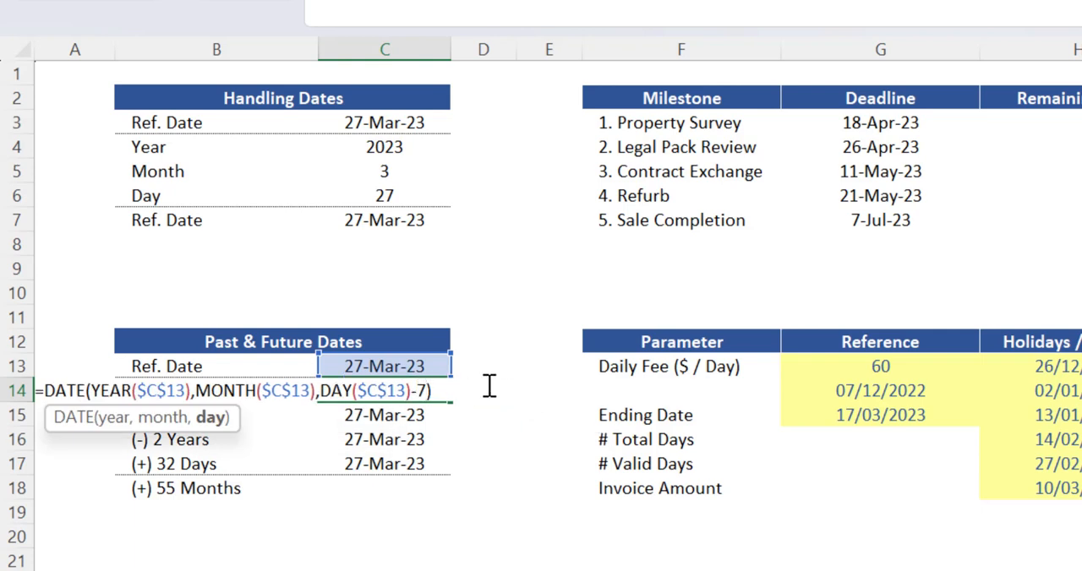
key("Enter")
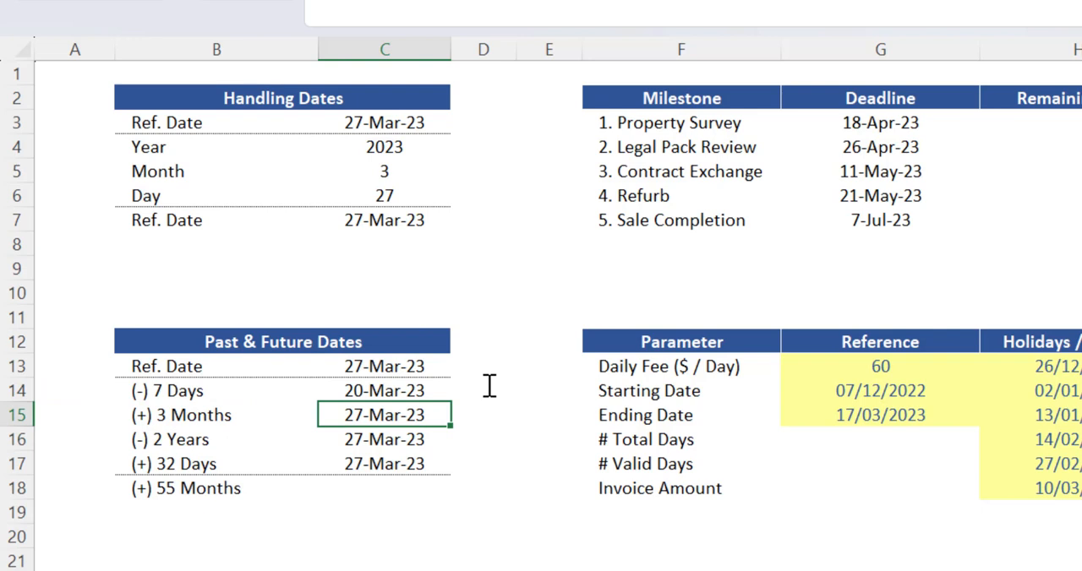
left_click(382, 391)
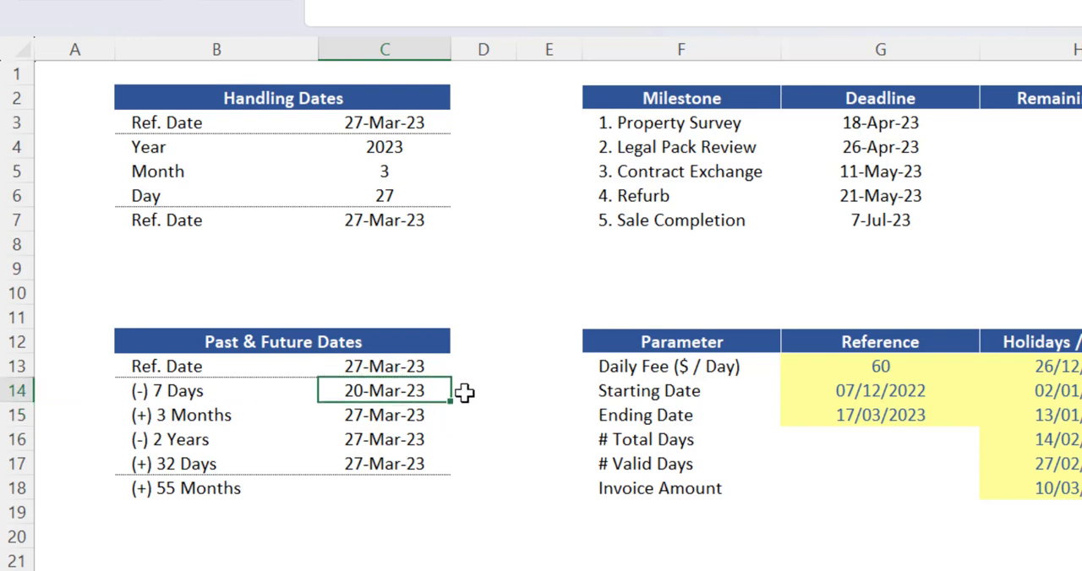
mouse_move(480, 389)
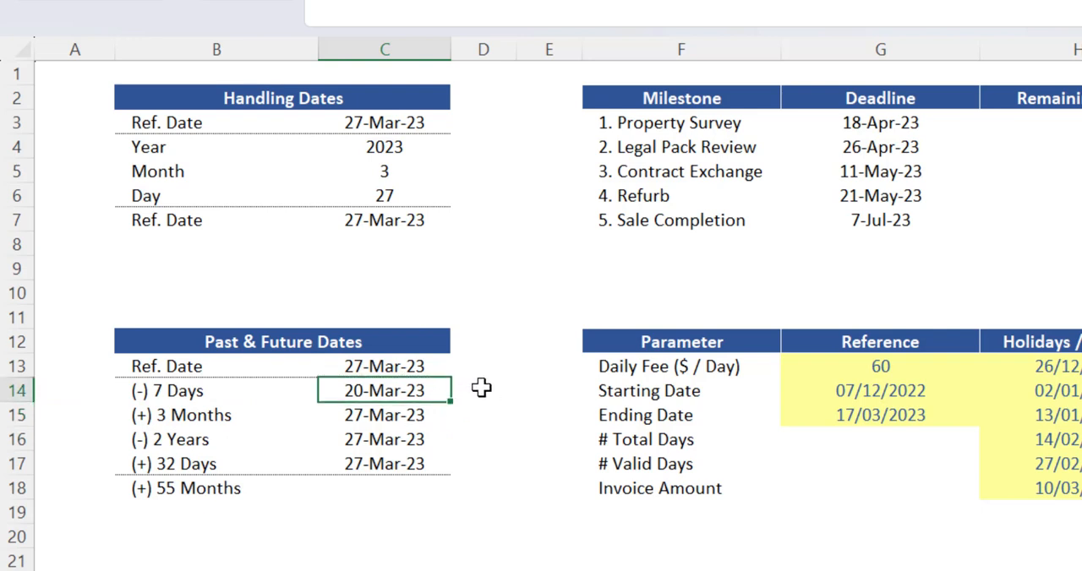
Adjust the date formulas so (+) 3 Months shows 27-Jun-23 and (-) 2 Years shows 27-Mar-21.
left_click(384, 415)
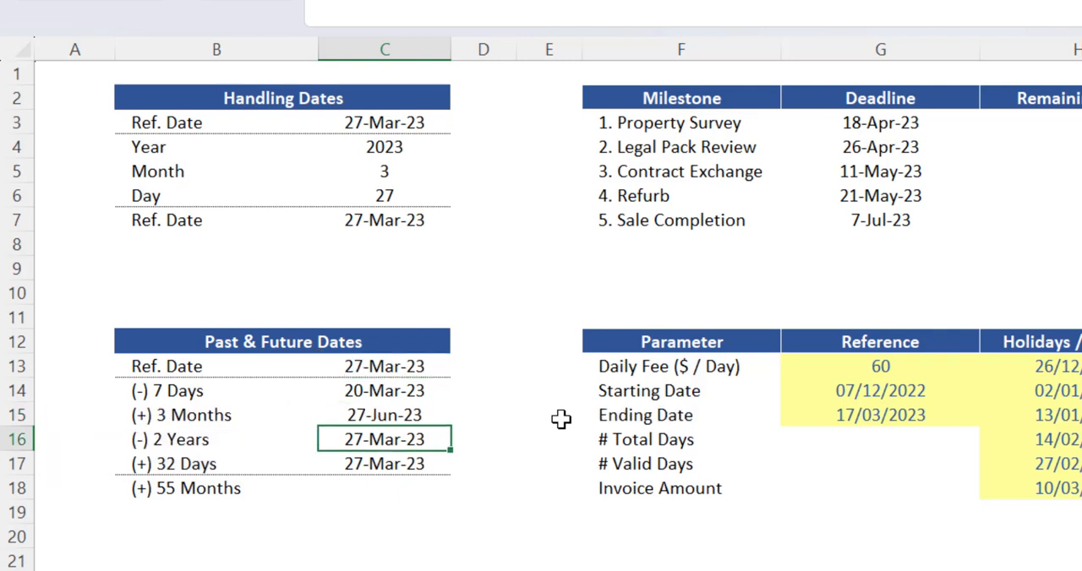
mouse_move(252, 439)
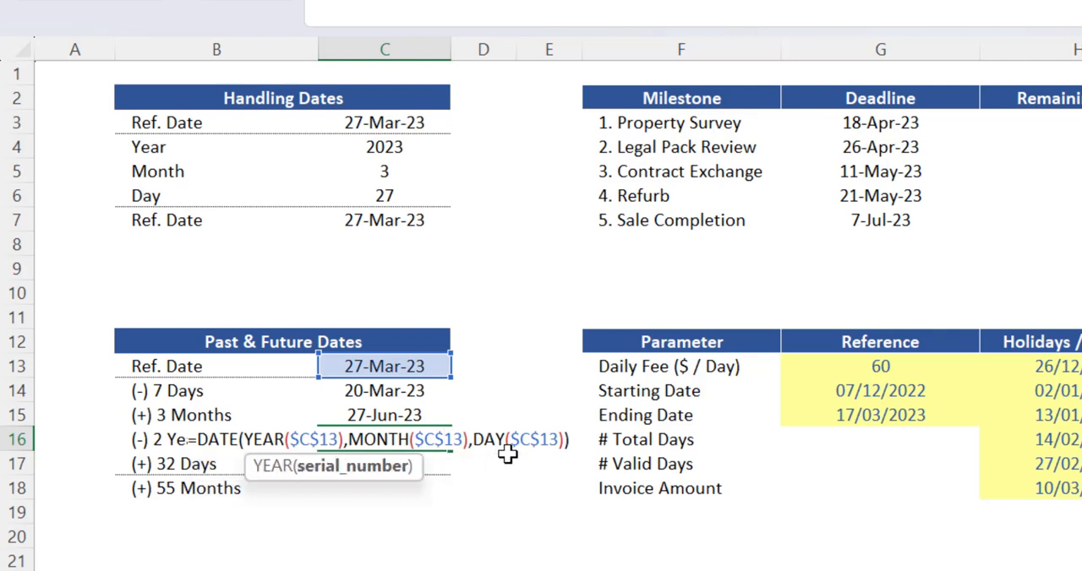
key("Enter")
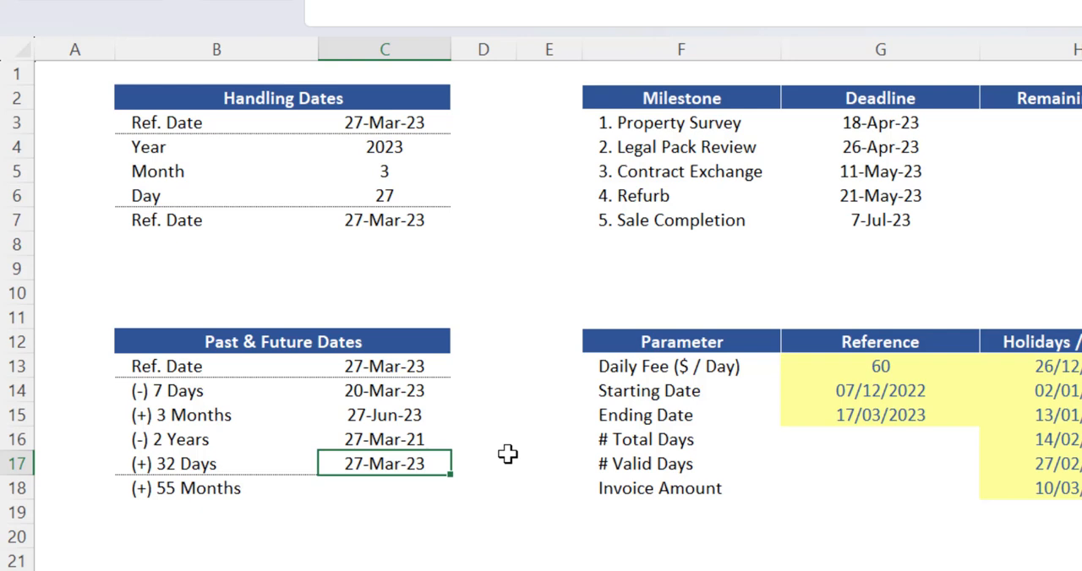
mouse_move(519, 475)
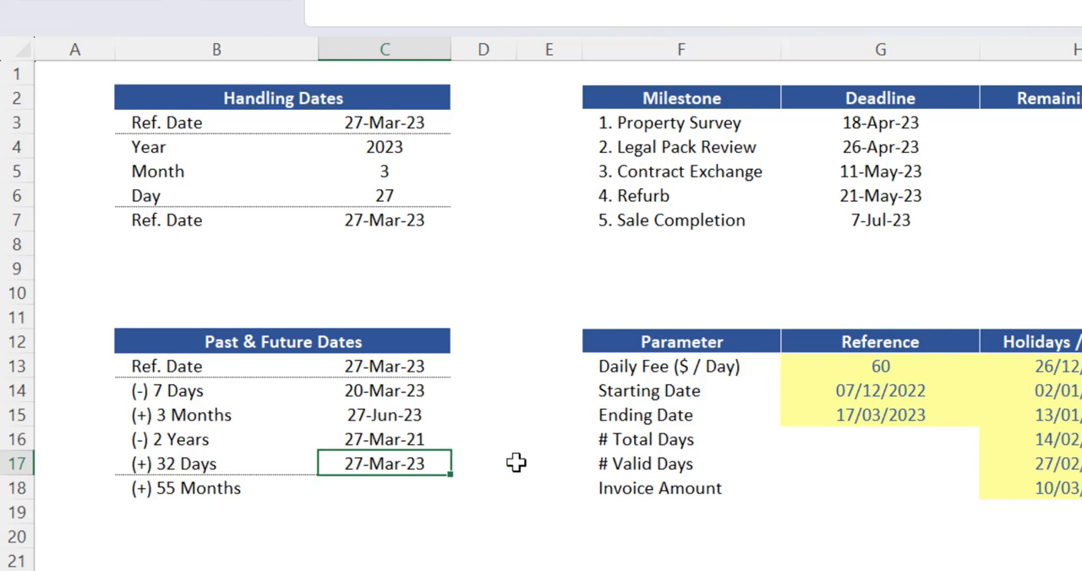
mouse_move(509, 465)
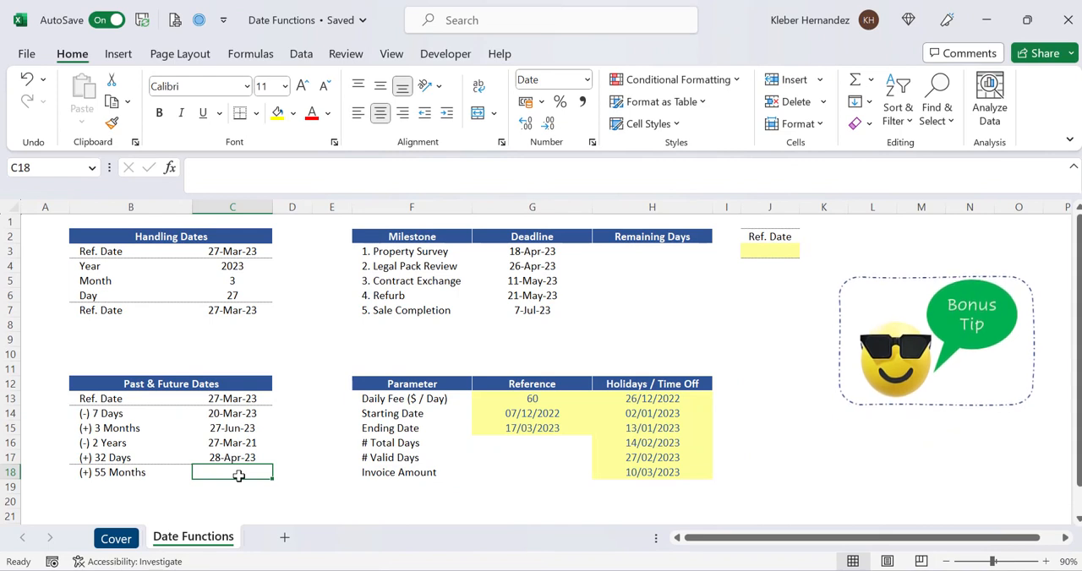
mouse_move(236, 471)
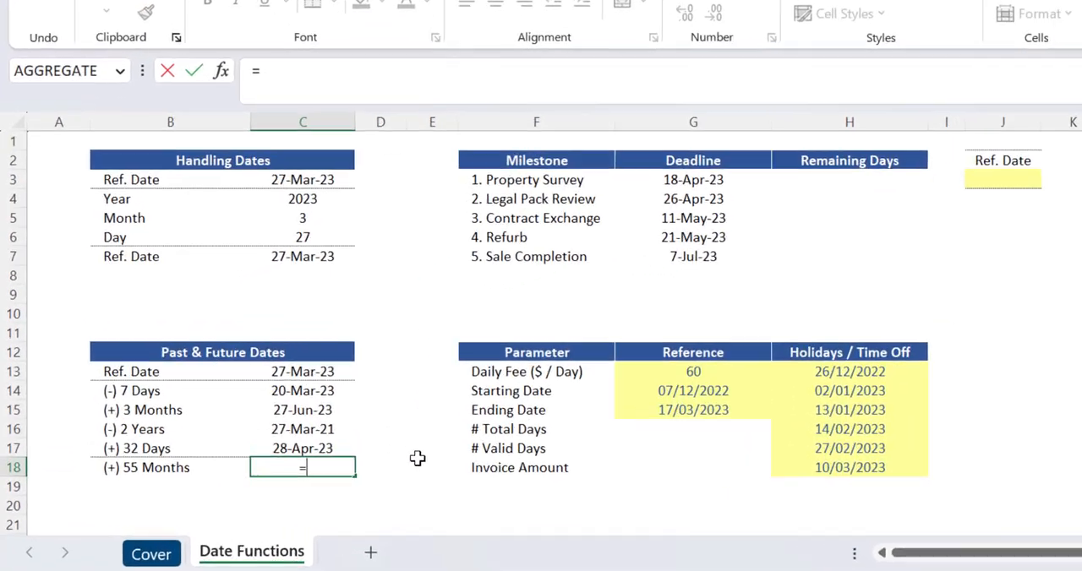
Enter =EDATE(C13,55) in the (+) 55 Months cell, giving 27-Oct-27.
type("=EDATE(")
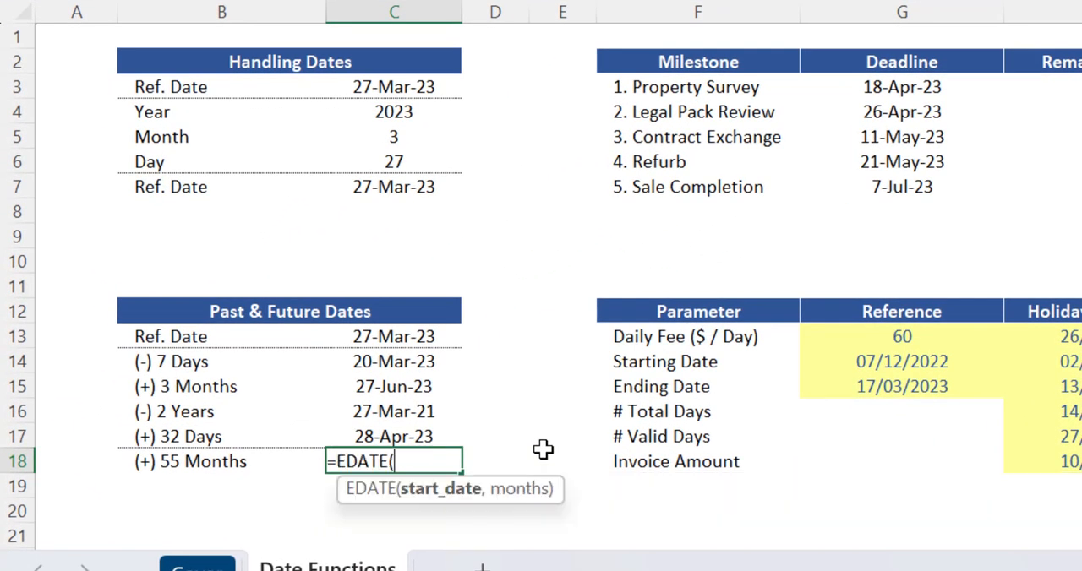
mouse_move(433, 490)
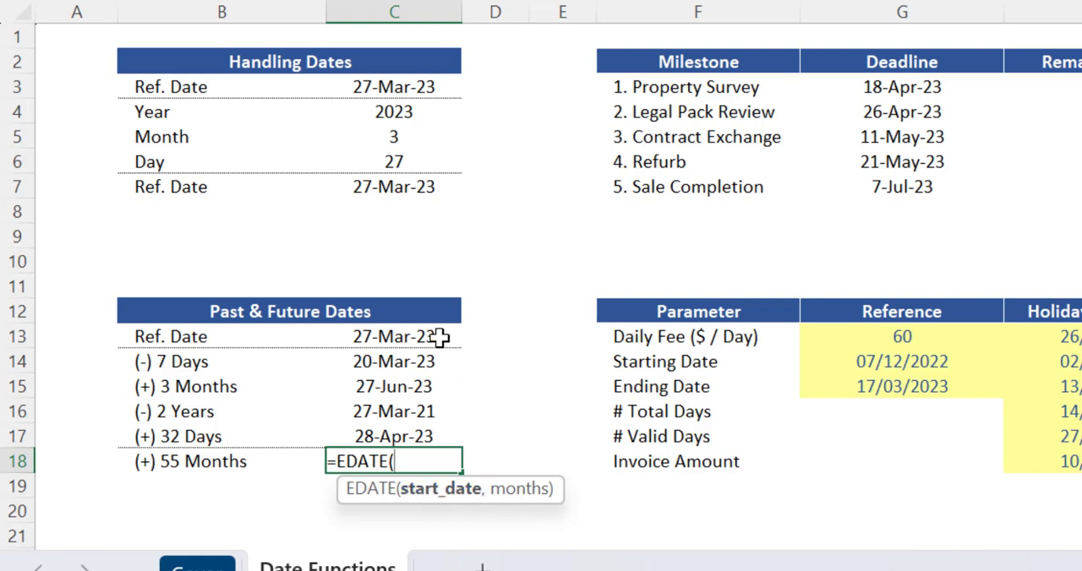
left_click(389, 336)
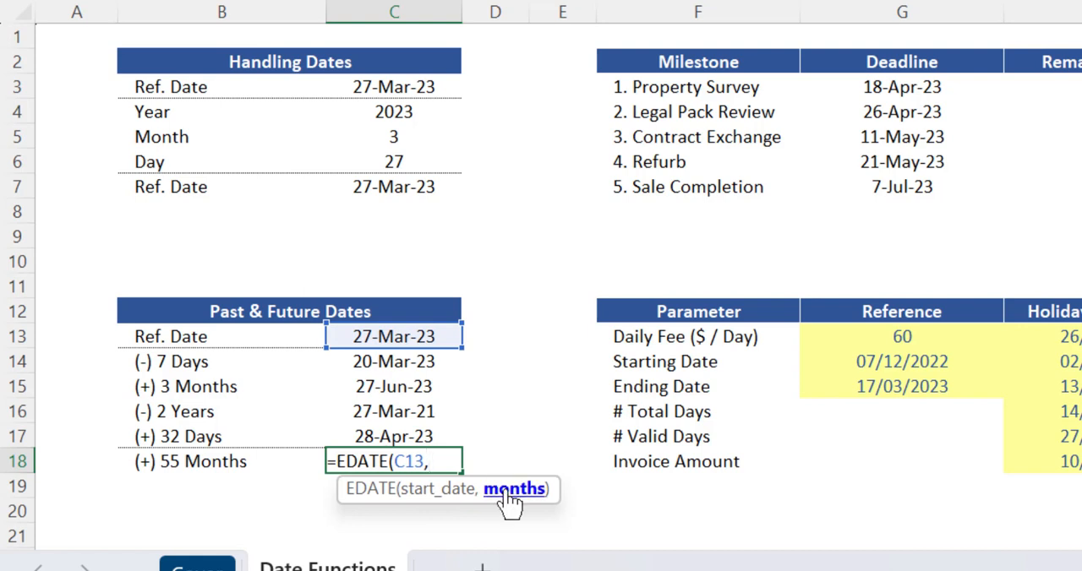
mouse_move(356, 491)
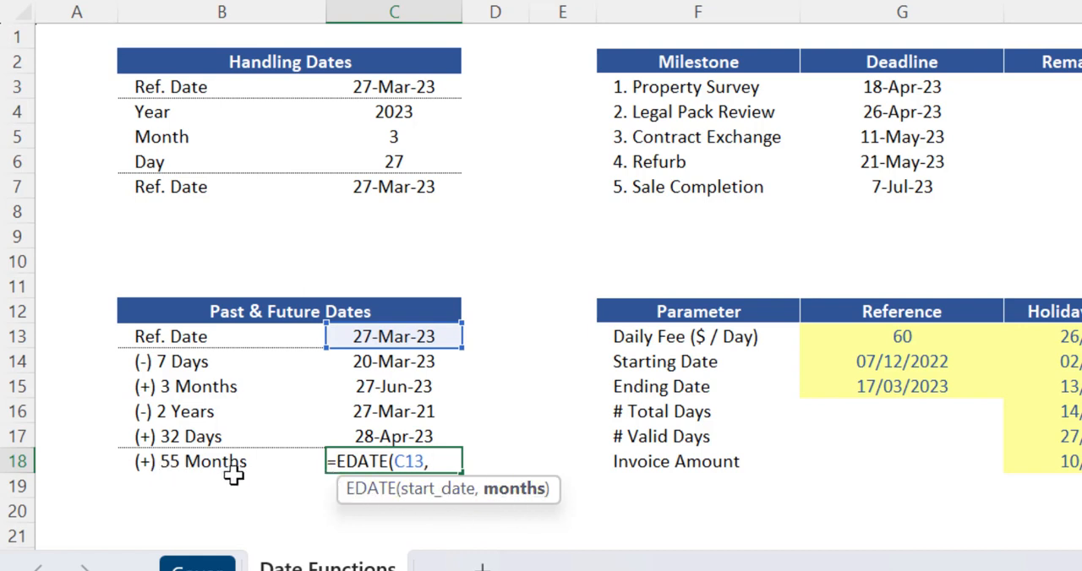
mouse_move(268, 476)
type("55)")
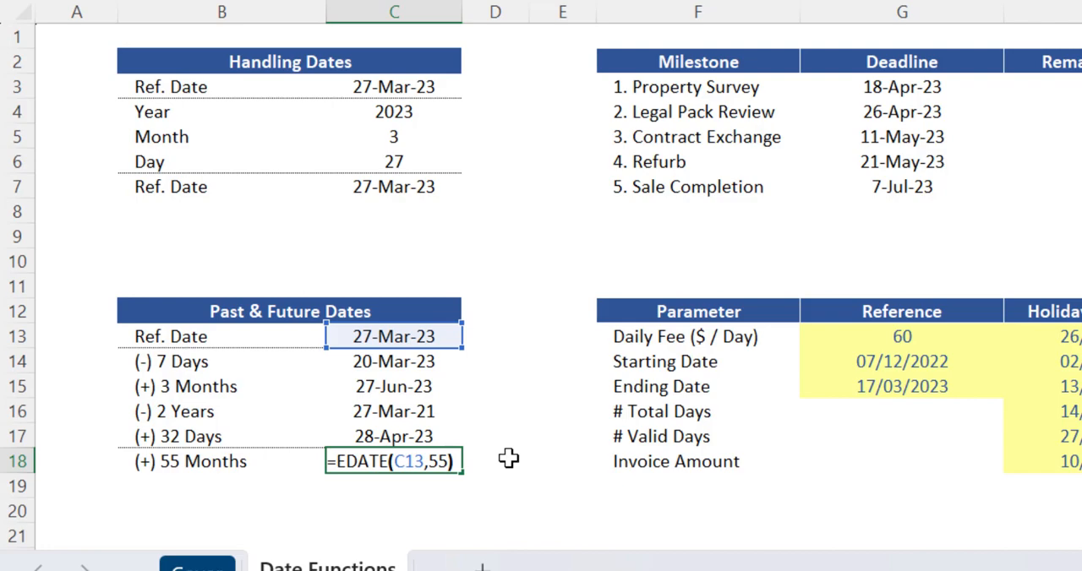
key("Enter")
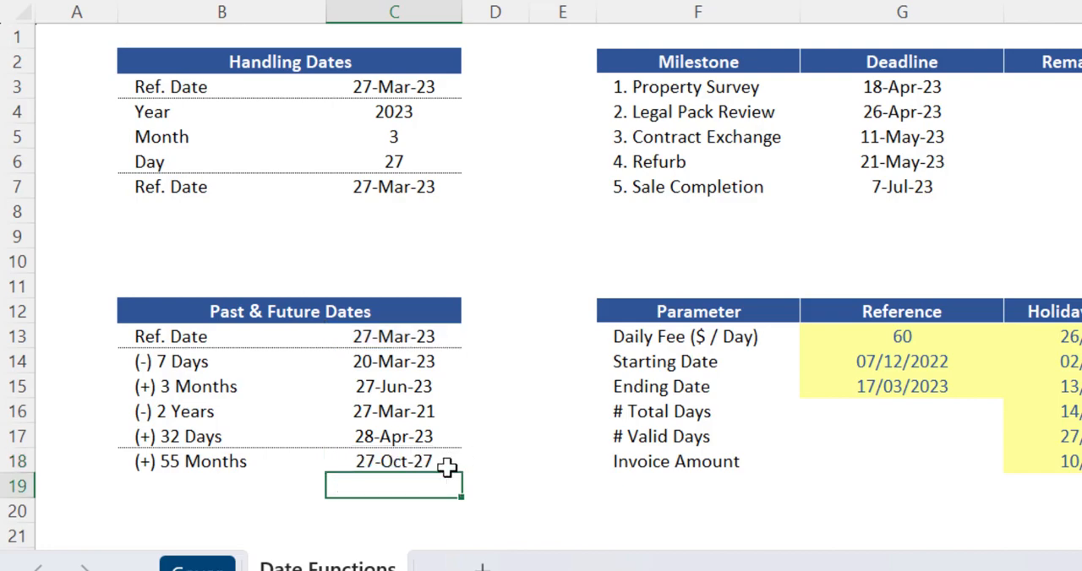
left_click(394, 462)
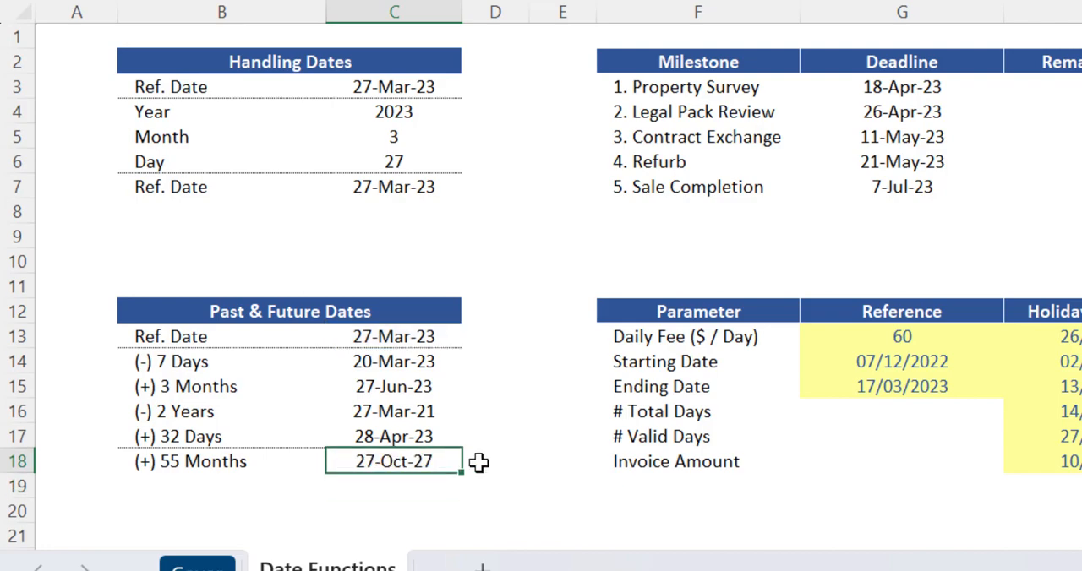